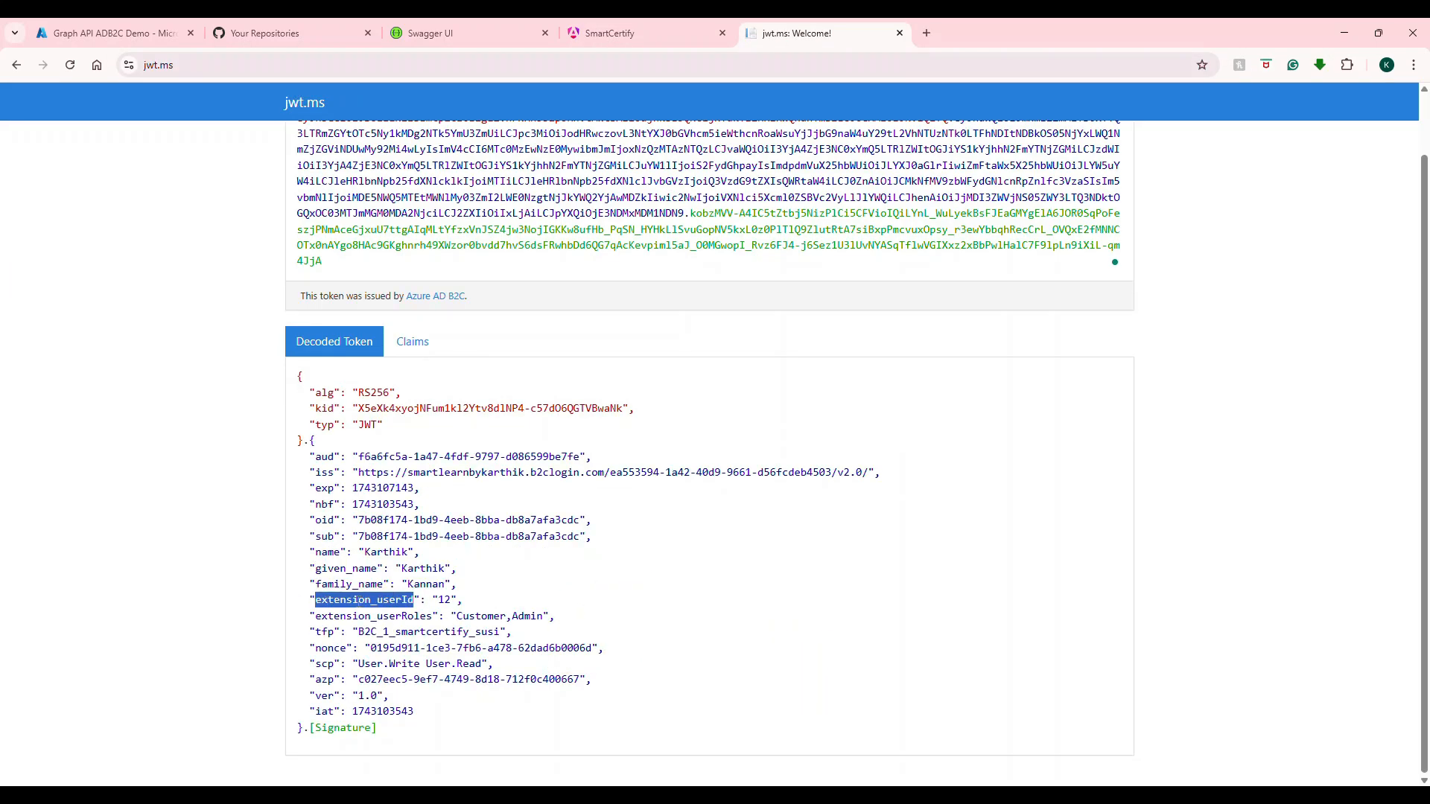
# View the admin Questions List with each question's difficulty via View Questions.
pyautogui.moveTo(312, 599); pyautogui.dragTo(556, 616)
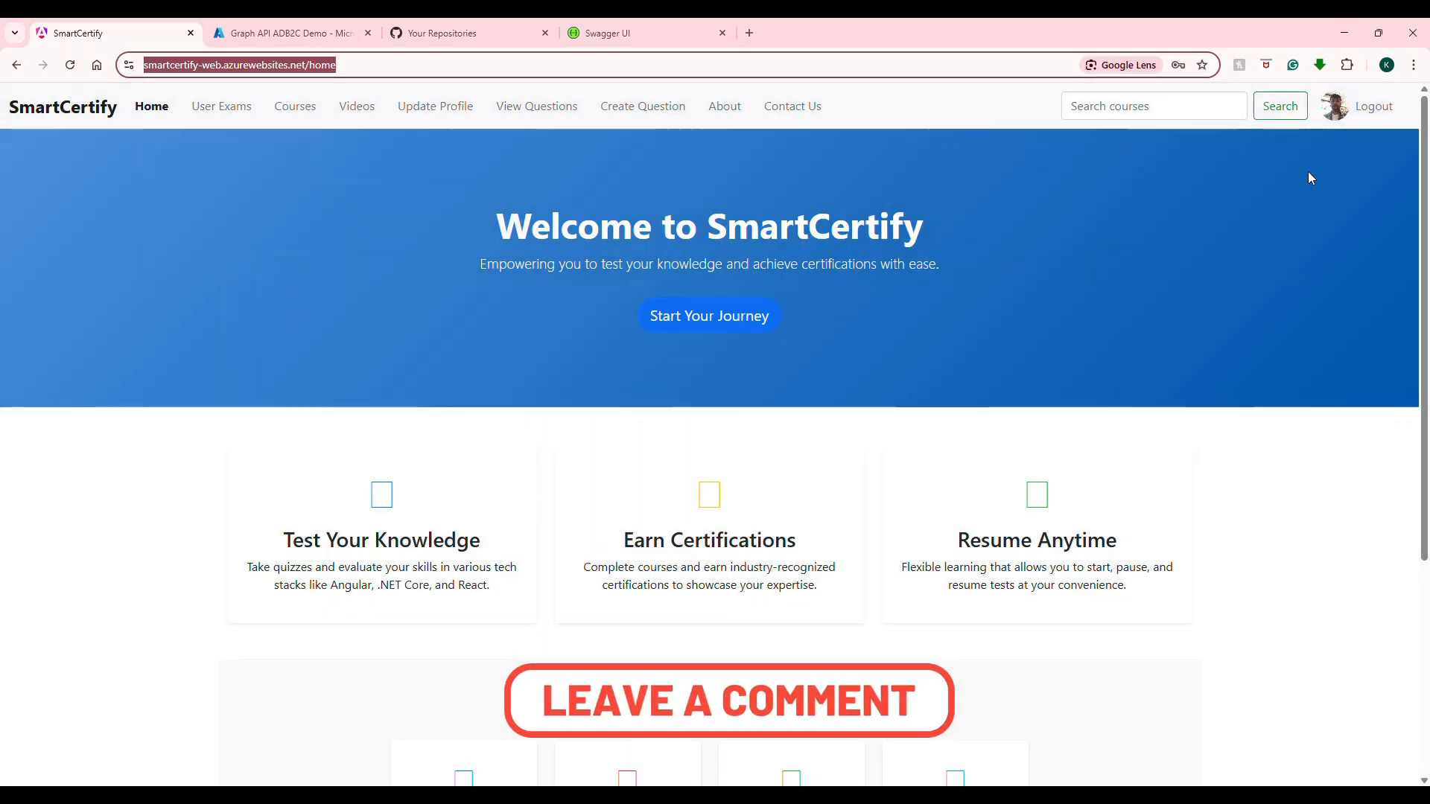
pyautogui.moveTo(221, 106)
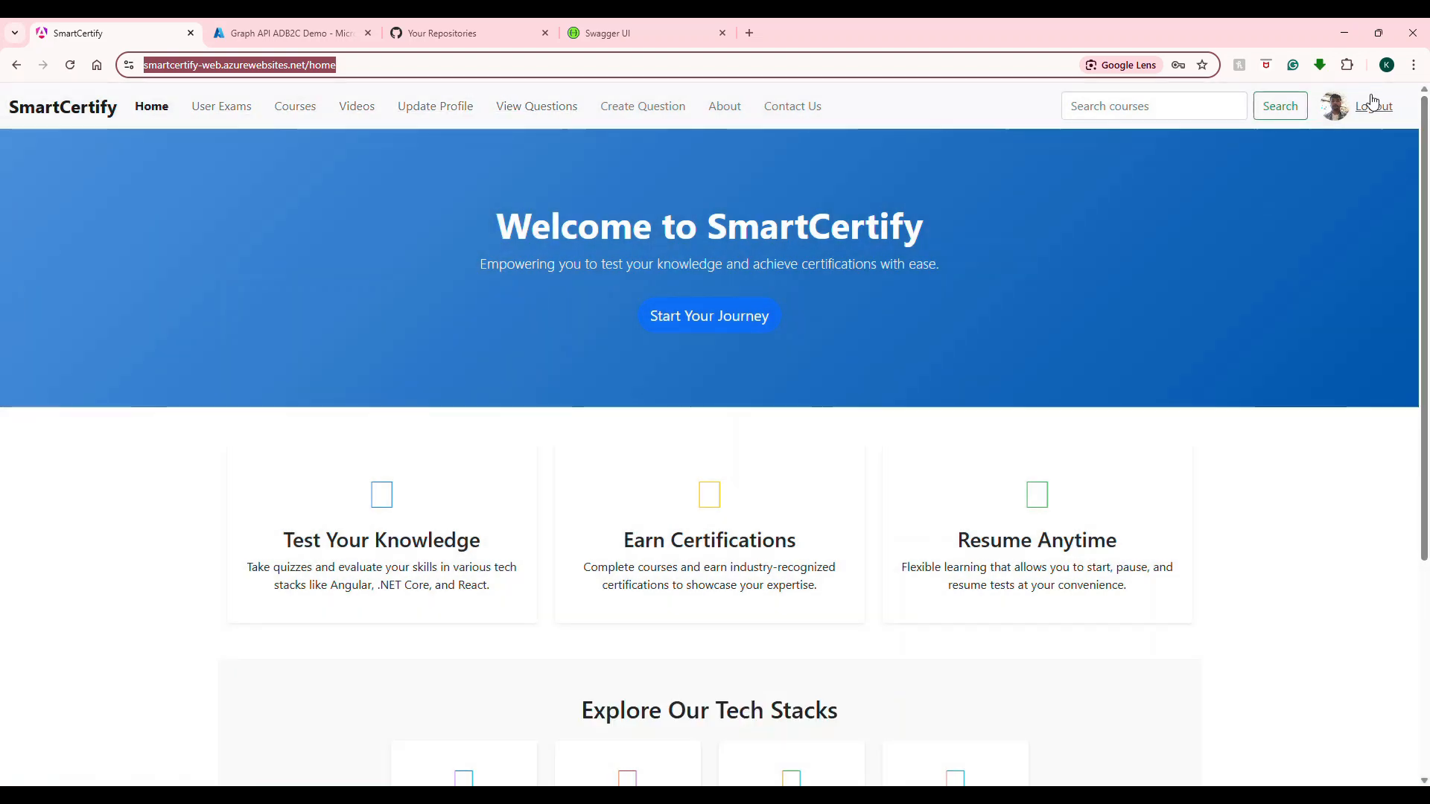
pyautogui.moveTo(507, 184)
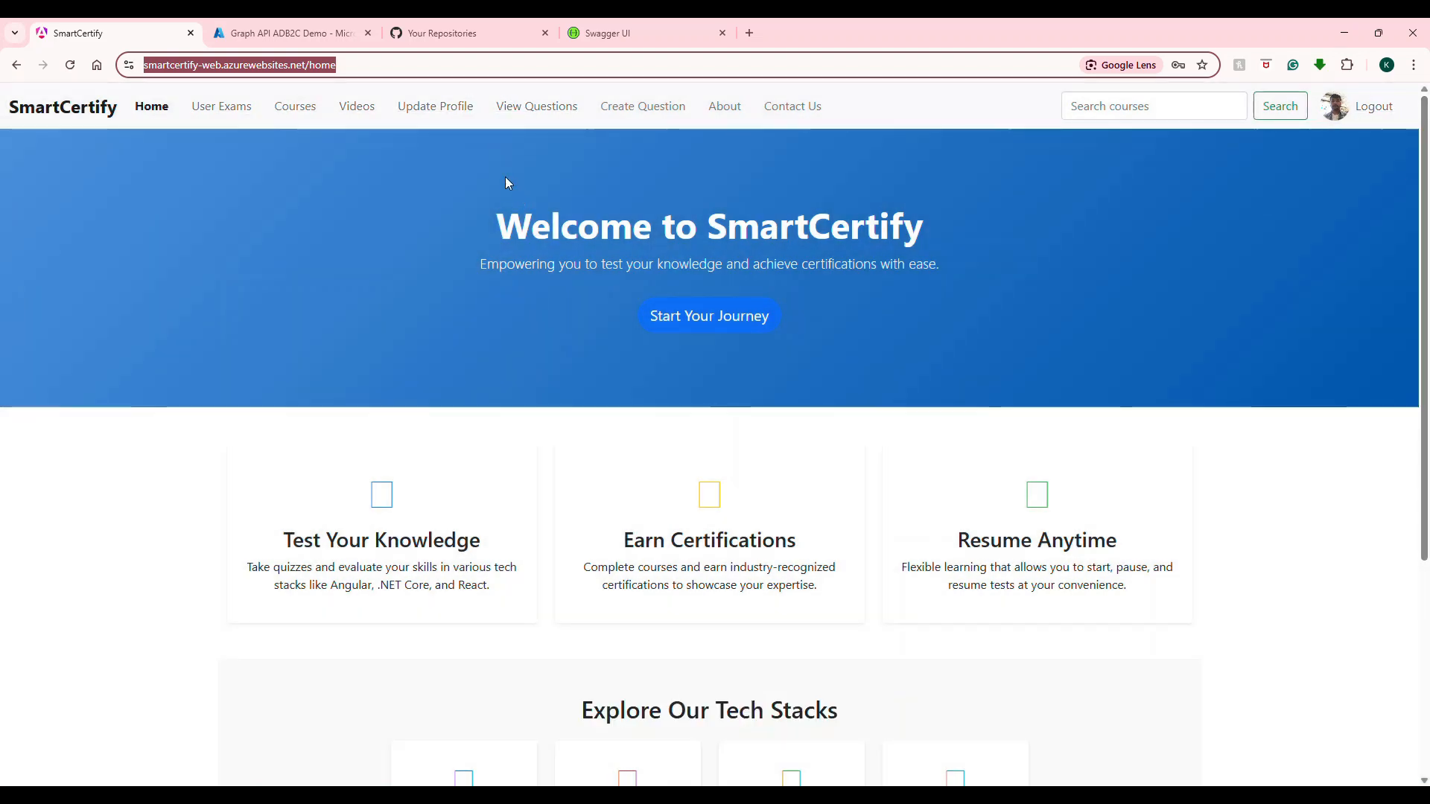
pyautogui.moveTo(536, 106)
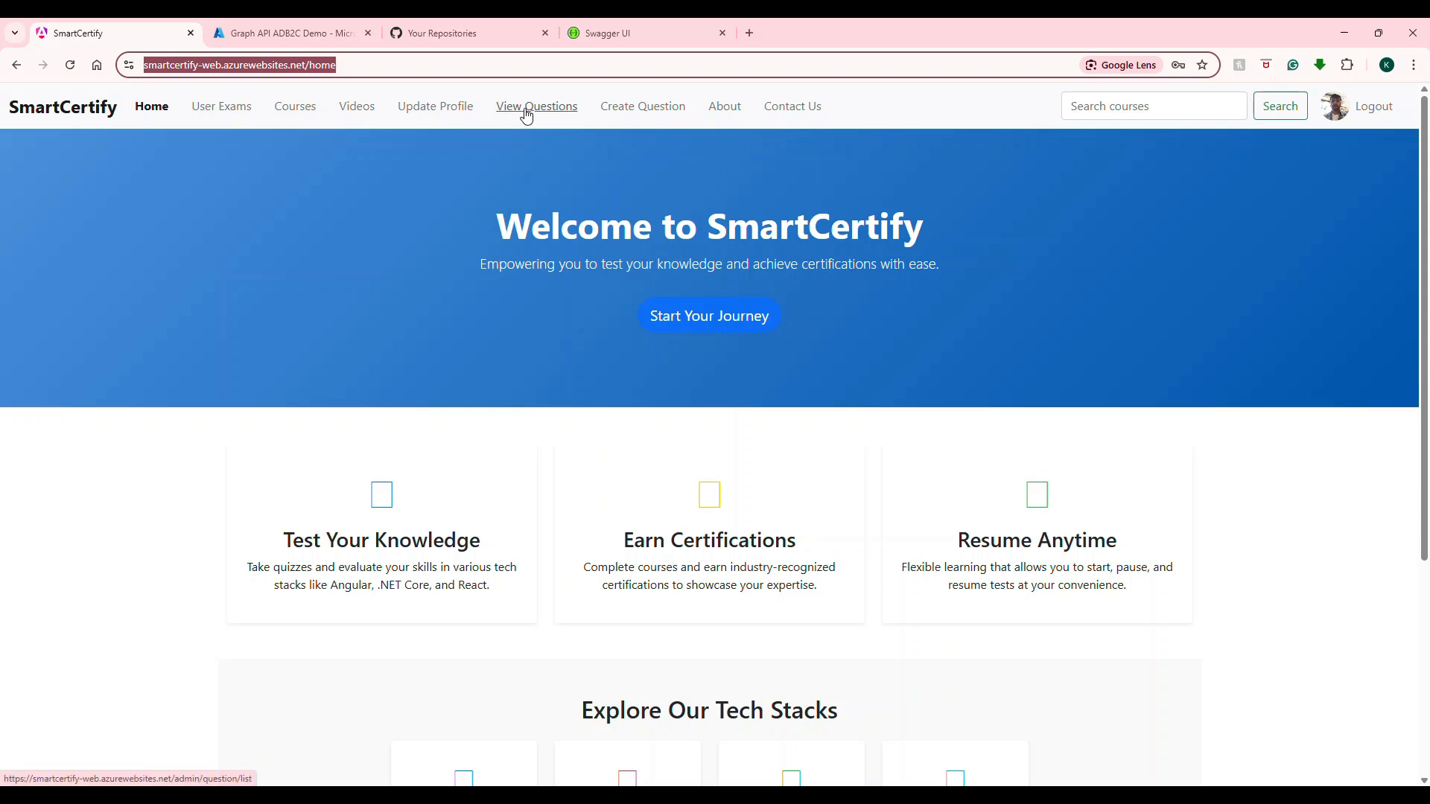
pyautogui.click(536, 106)
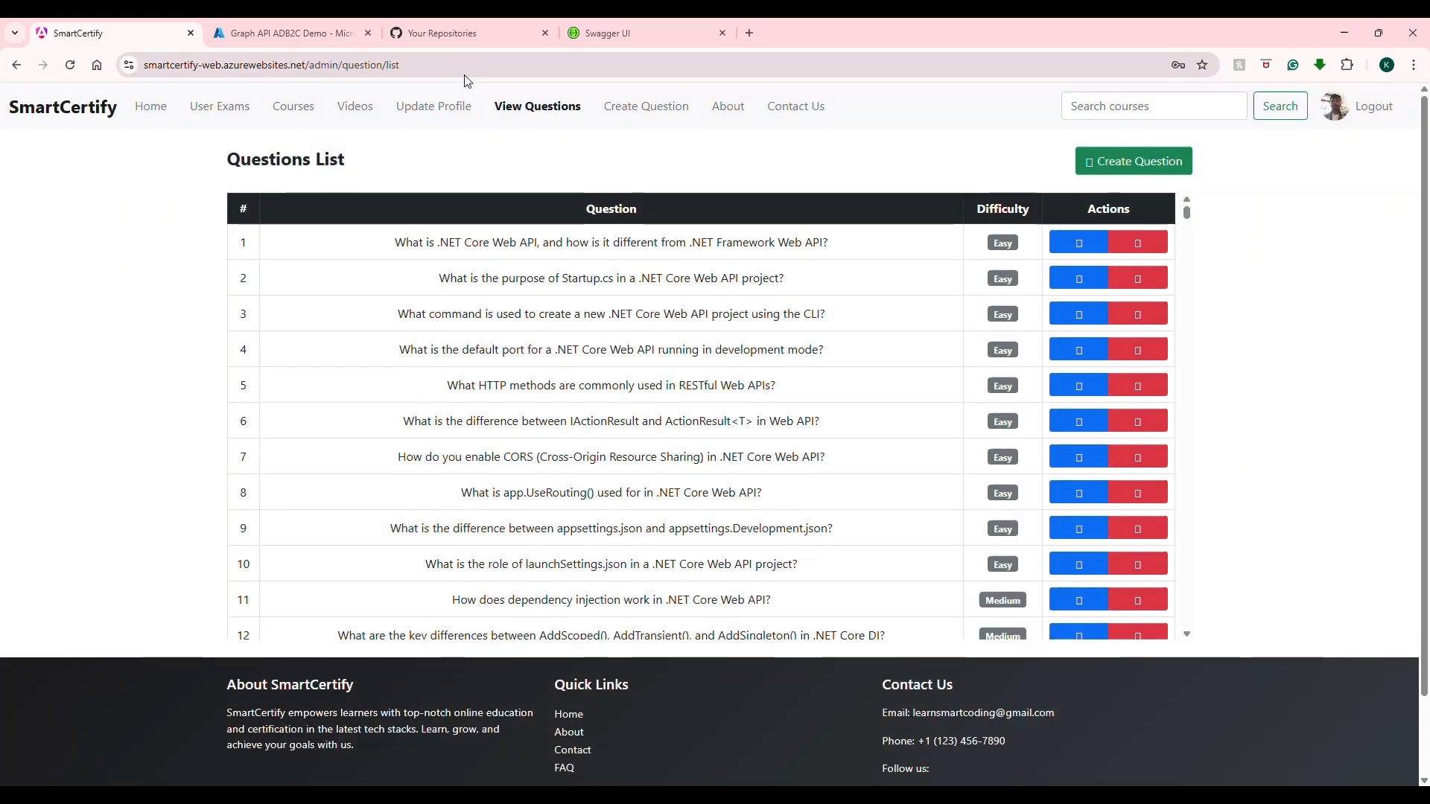
pyautogui.click(643, 106)
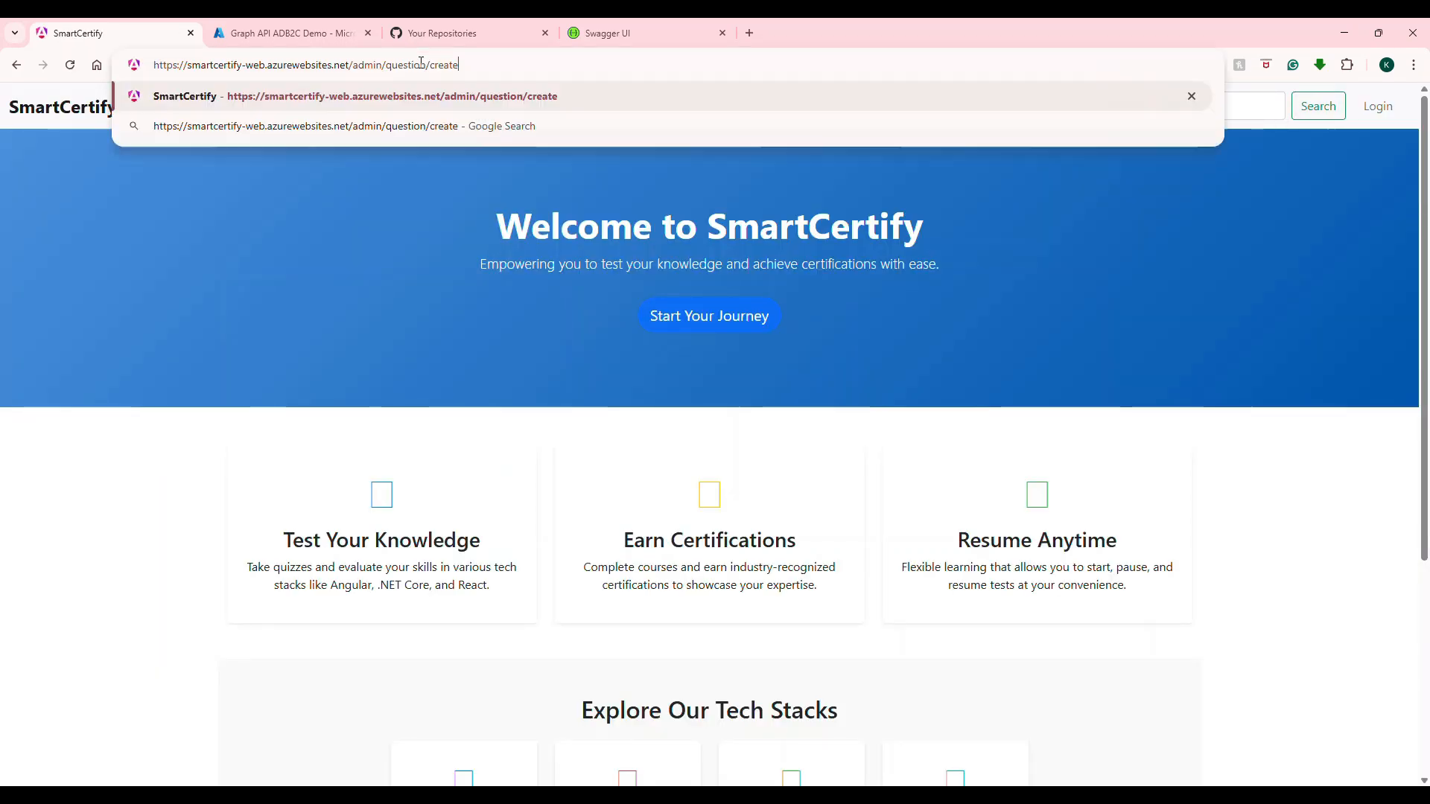
# Load the /admin/question/create URL while signed out and watch the redirect in DevTools Network.
pyautogui.press('Escape')
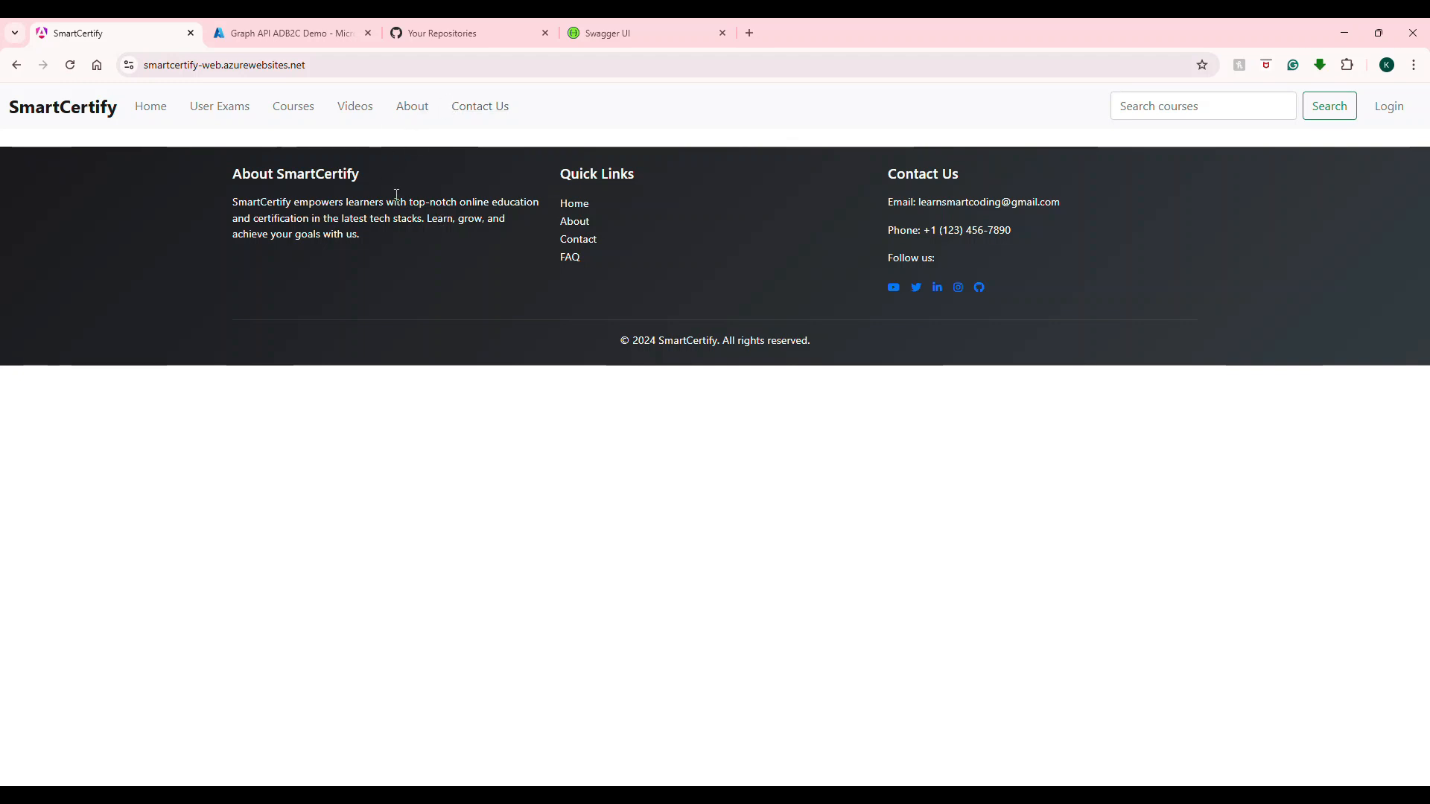
pyautogui.moveTo(868, 90)
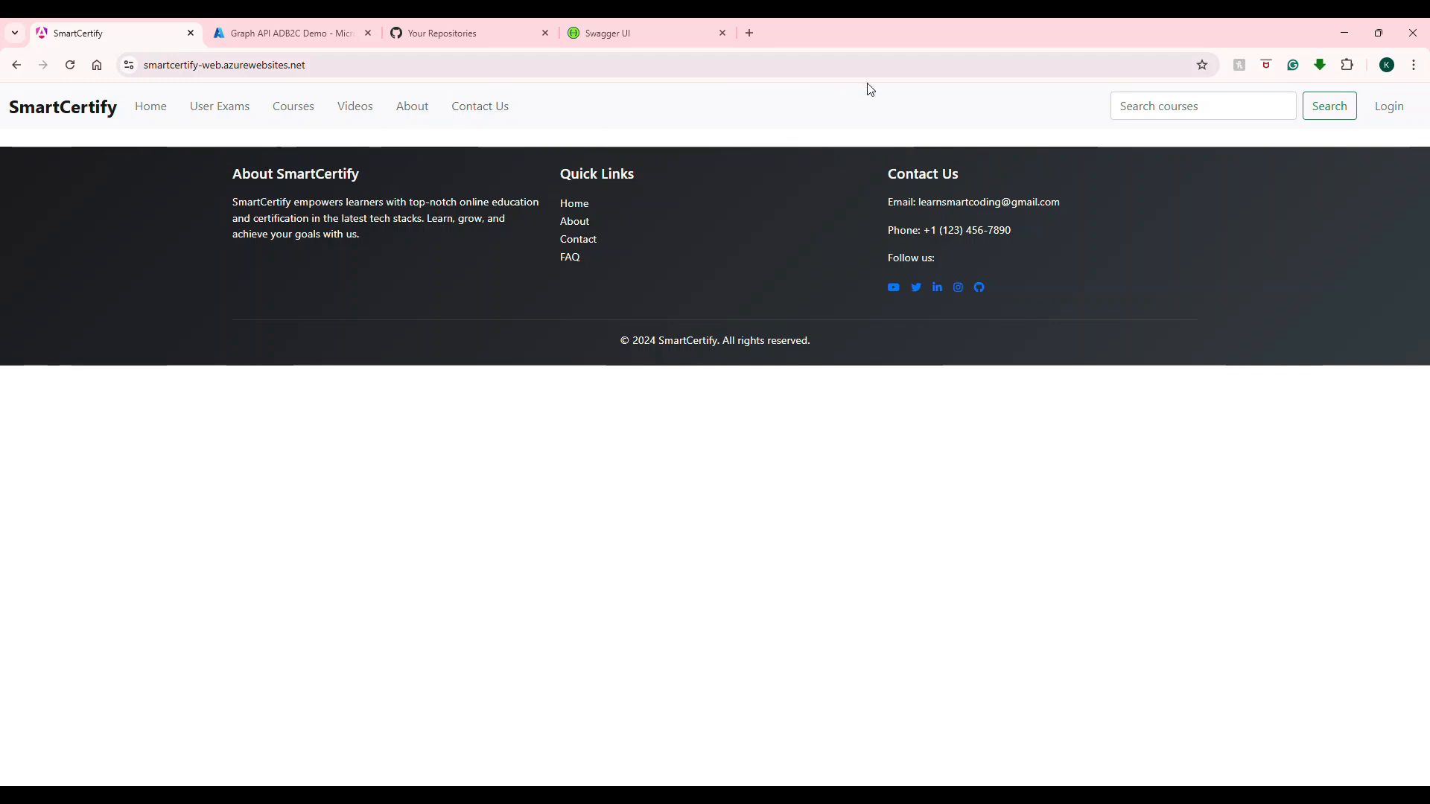
pyautogui.moveTo(265, 159)
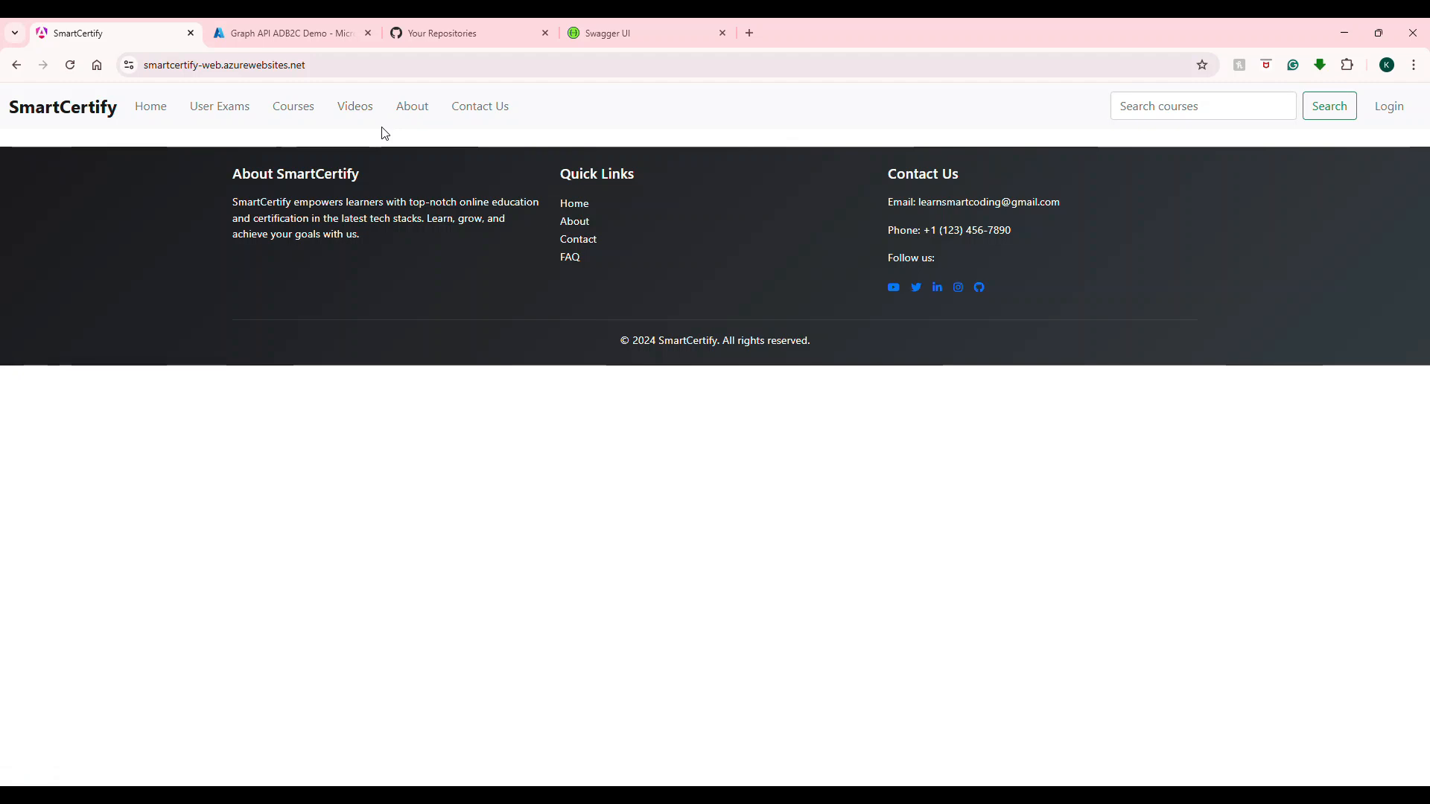
pyautogui.press('F12')
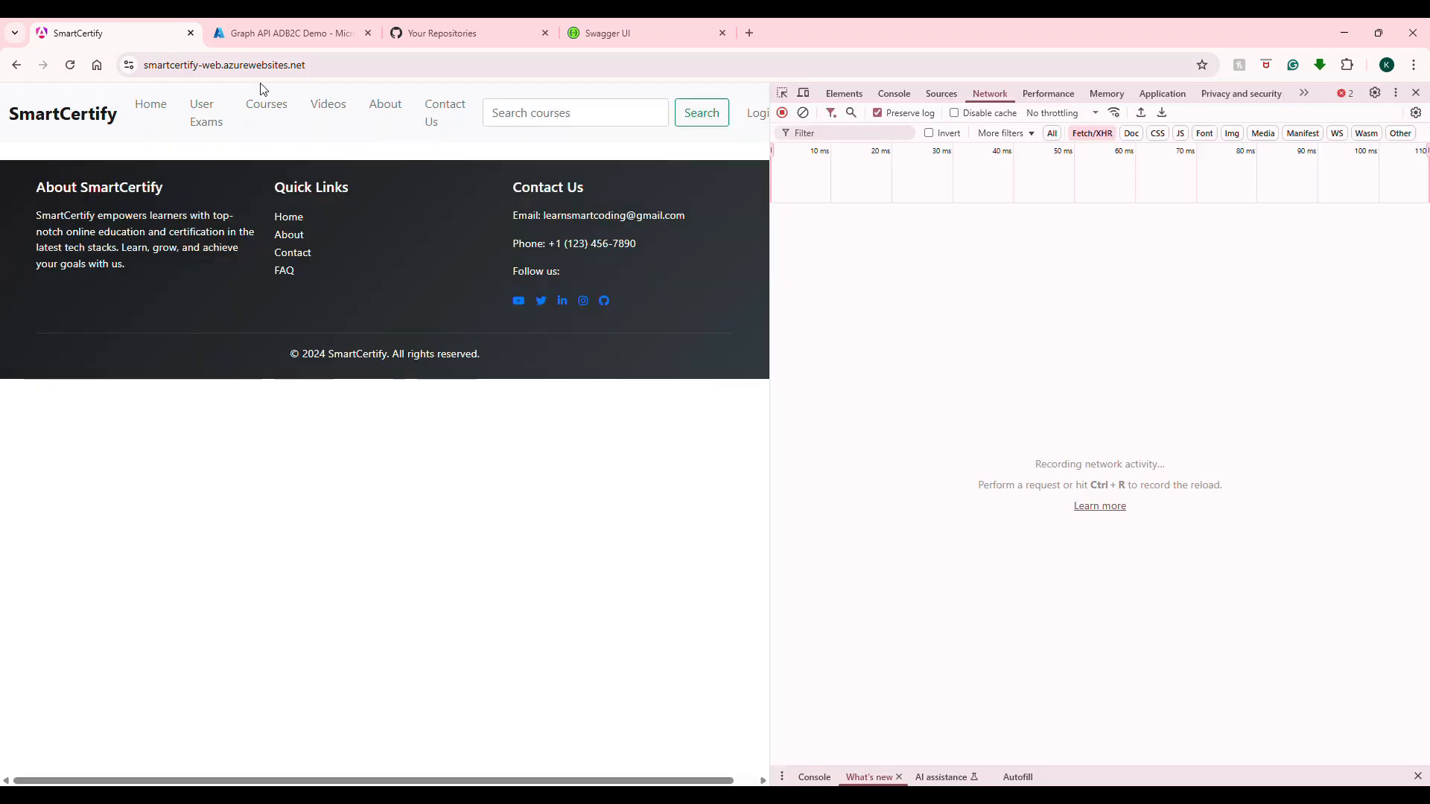
pyautogui.moveTo(328, 103)
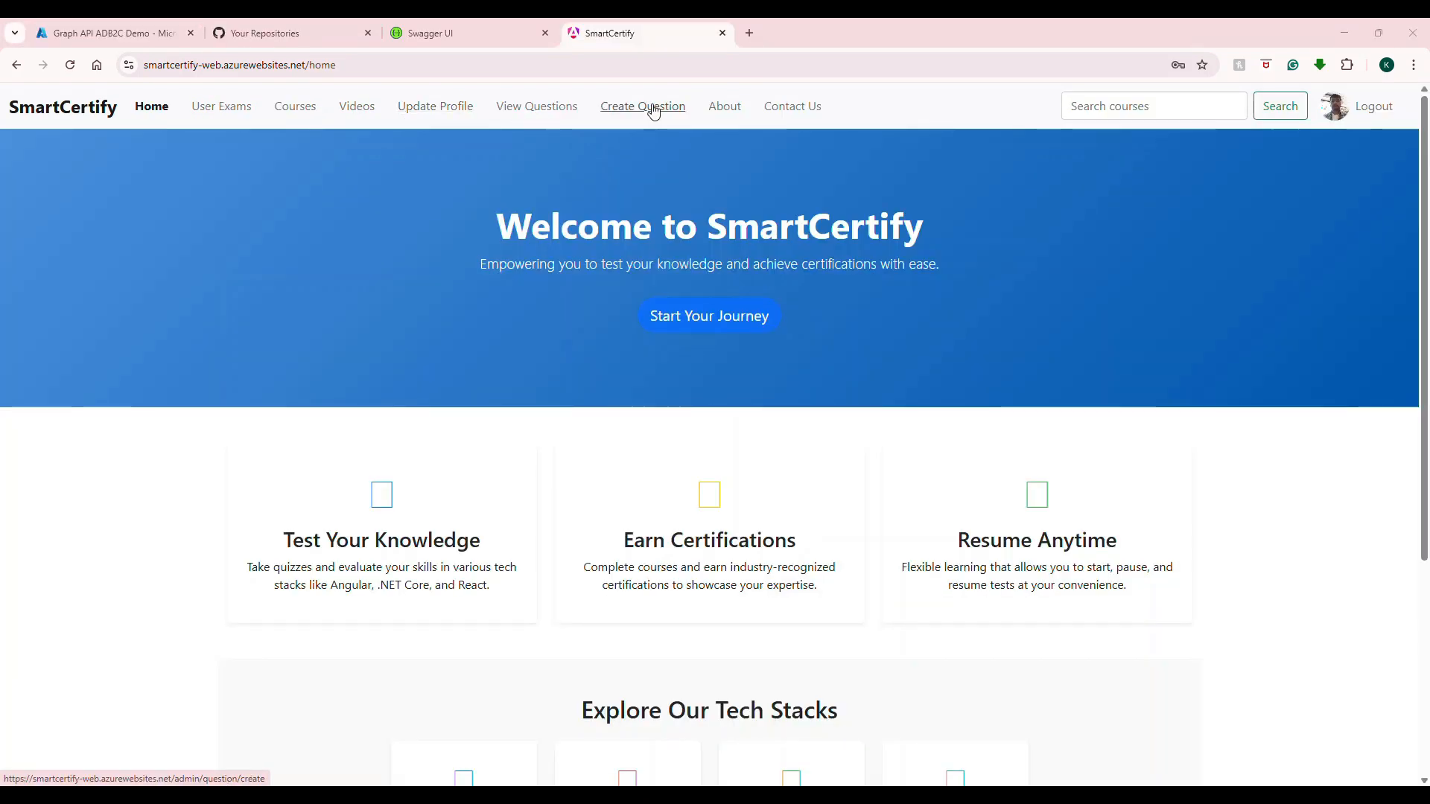
pyautogui.moveTo(1199, 294)
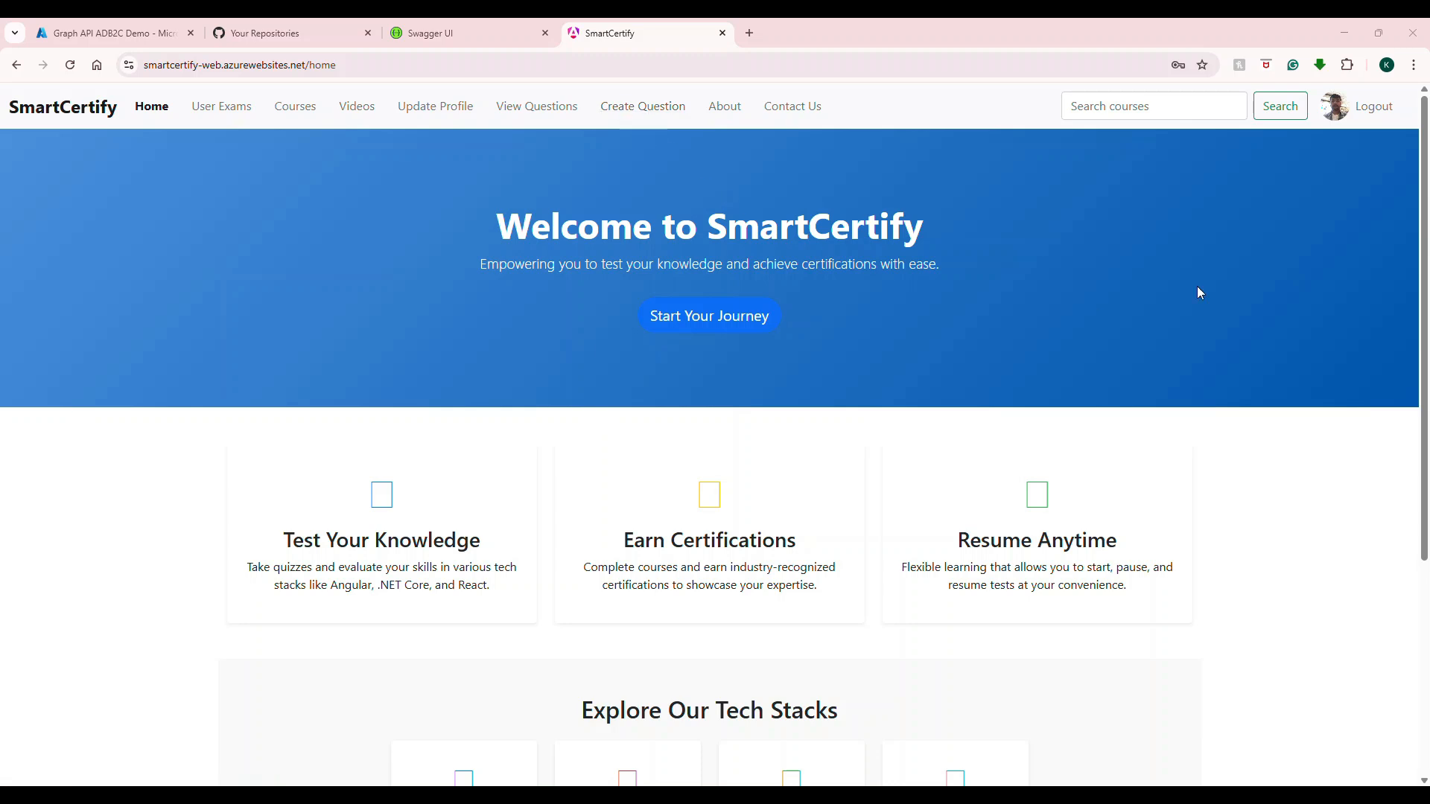
pyautogui.moveTo(1189, 222)
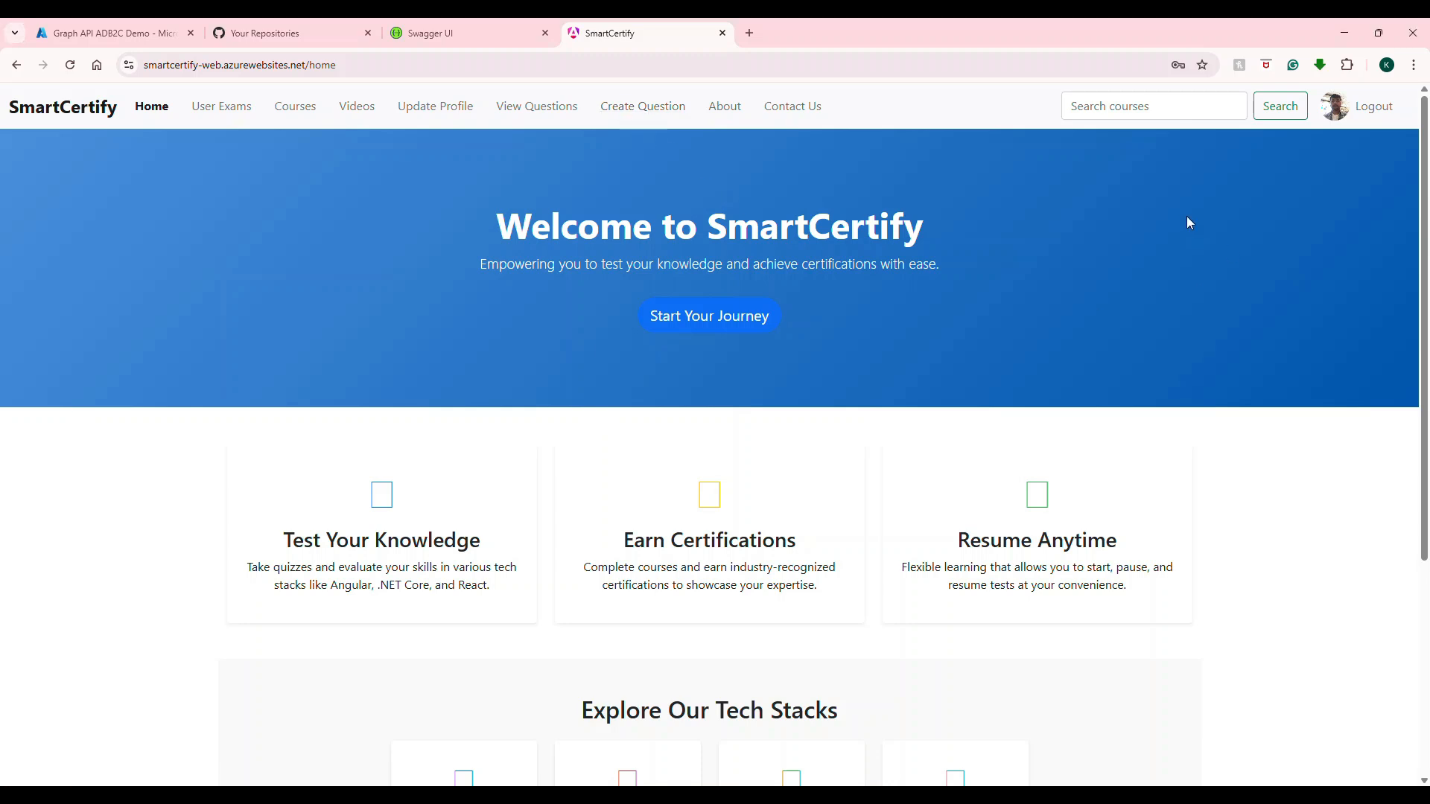
# From User Exams, resume the In Progress exam and load its ten questions with statuses.
pyautogui.press('F12')
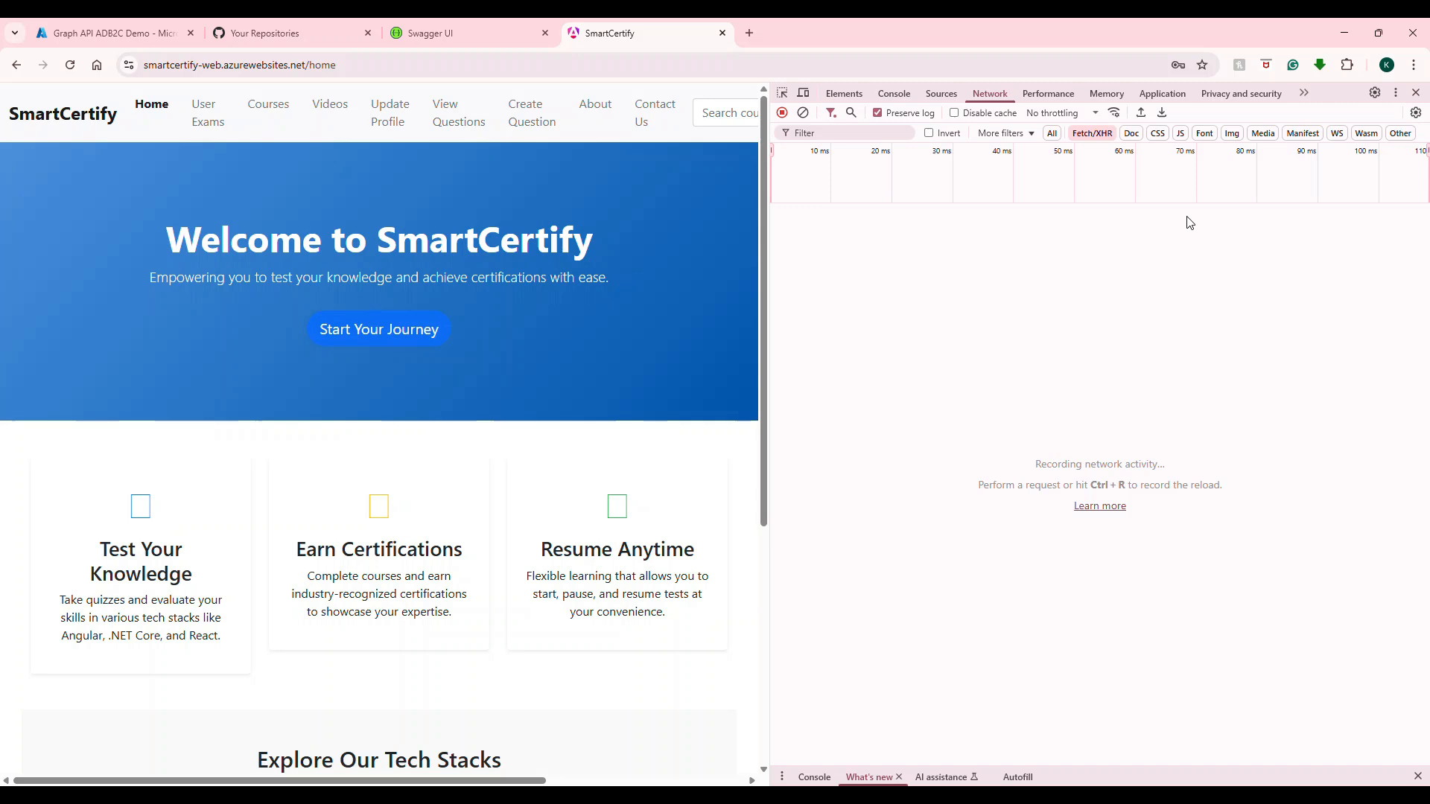
pyautogui.moveTo(458, 112)
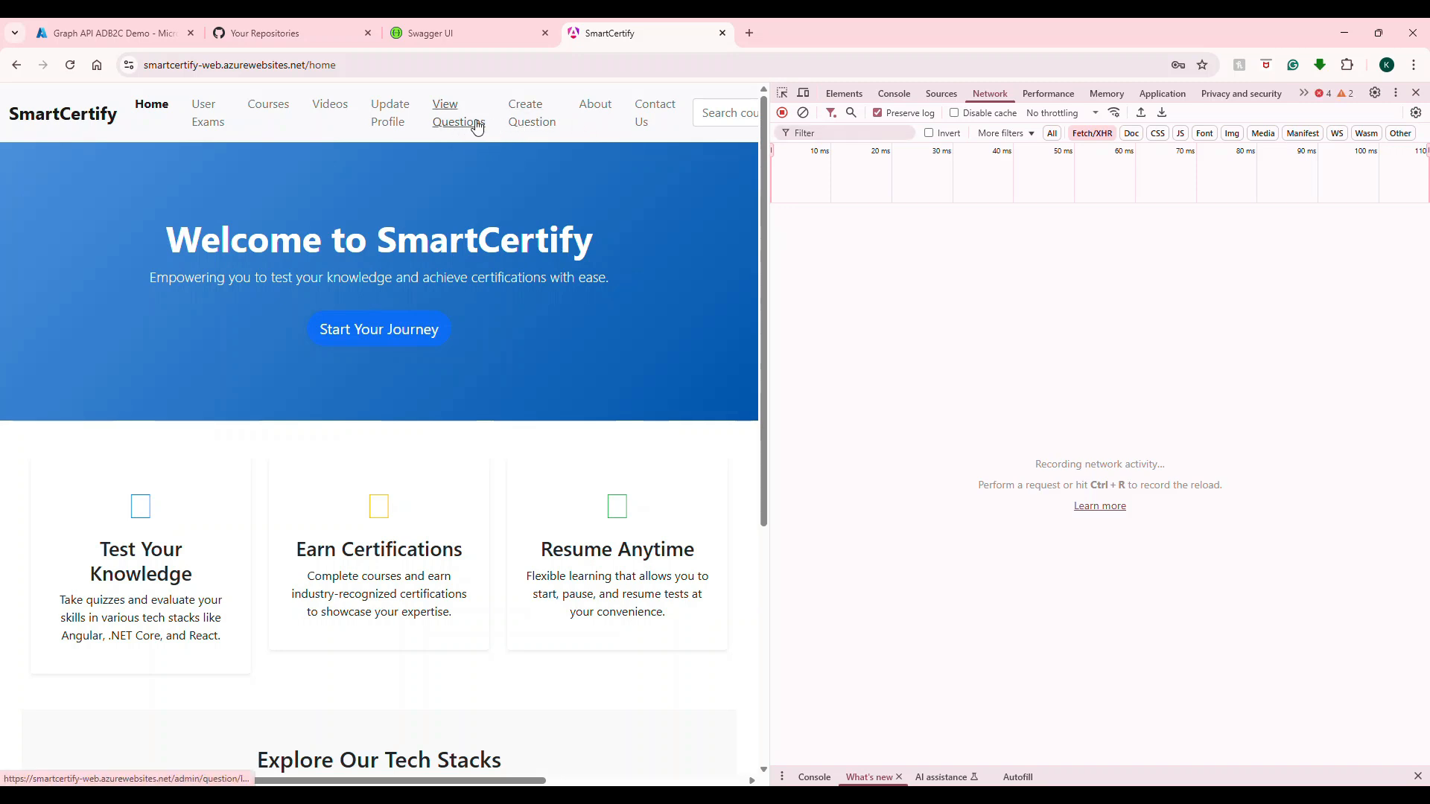
pyautogui.click(207, 111)
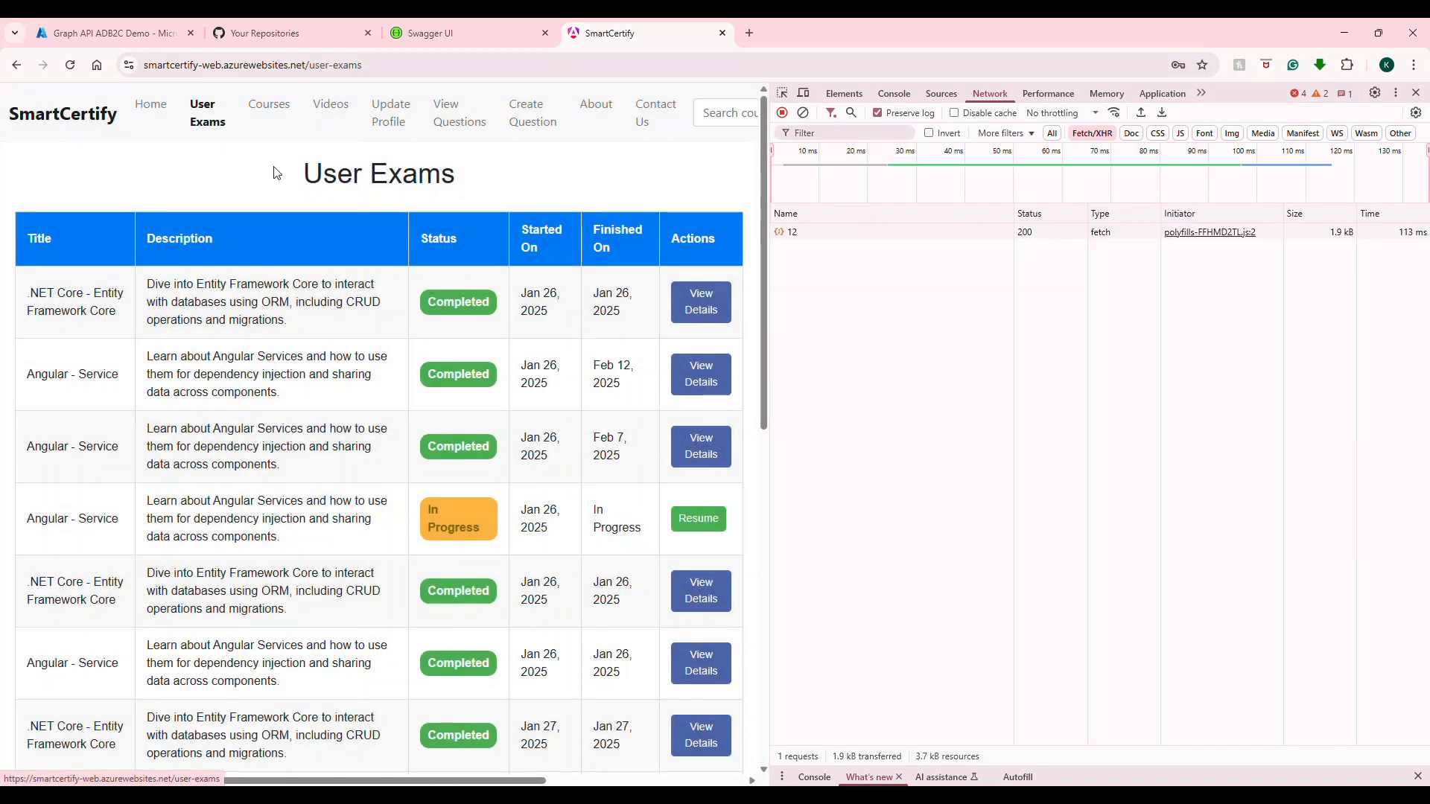
pyautogui.click(697, 518)
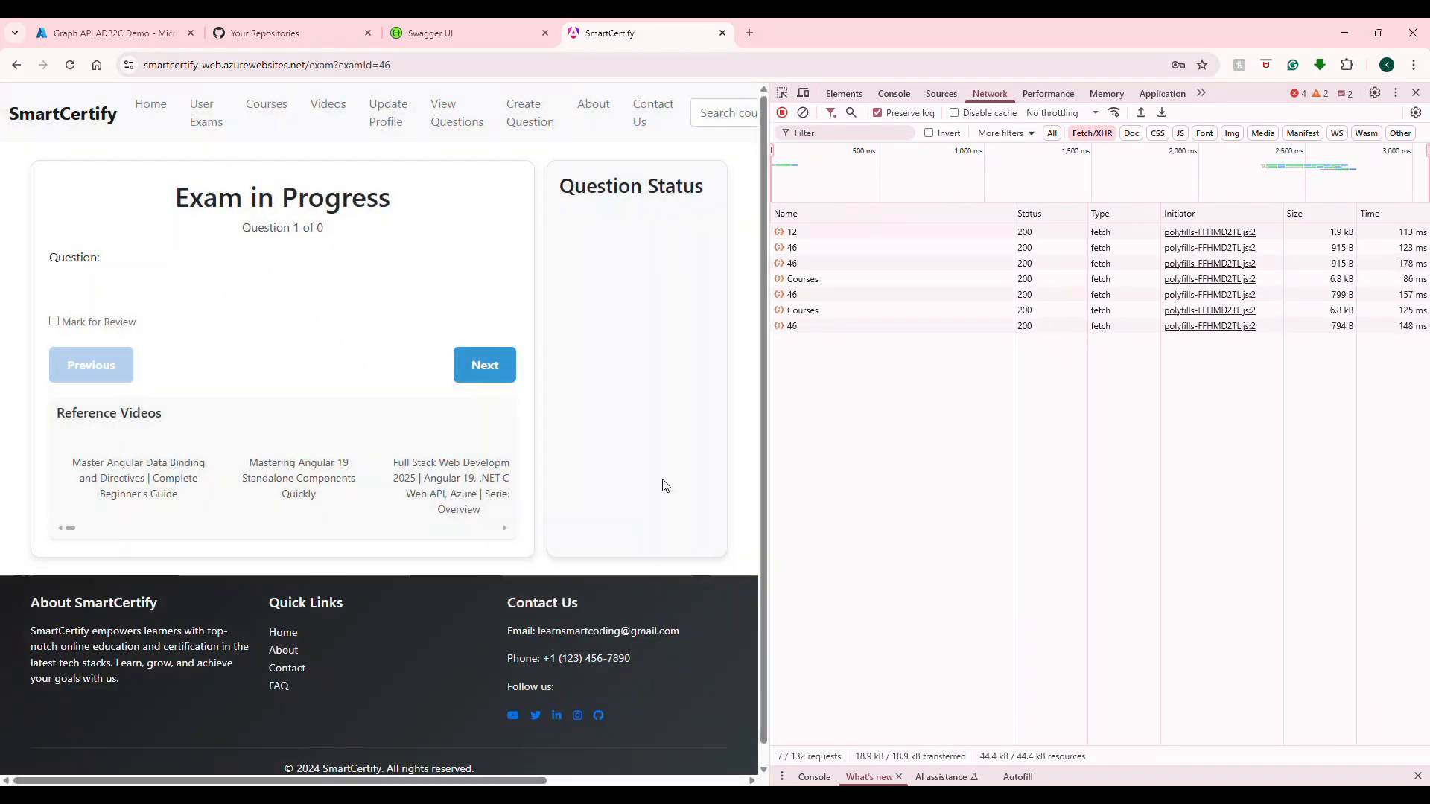
pyautogui.click(206, 111)
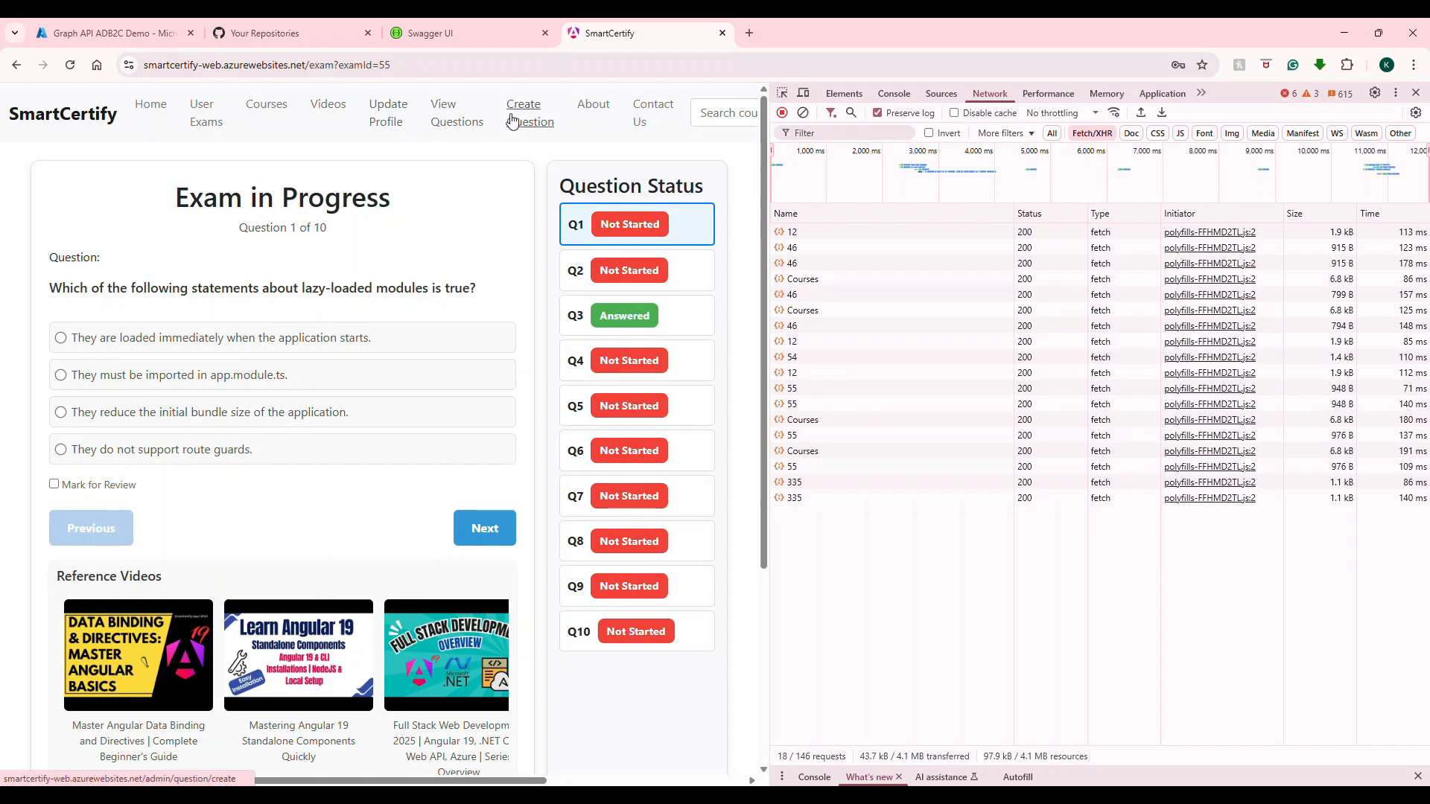
# Show the Create Question form, then the edit form for the Startup.cs question, and start a new tab.
pyautogui.click(523, 111)
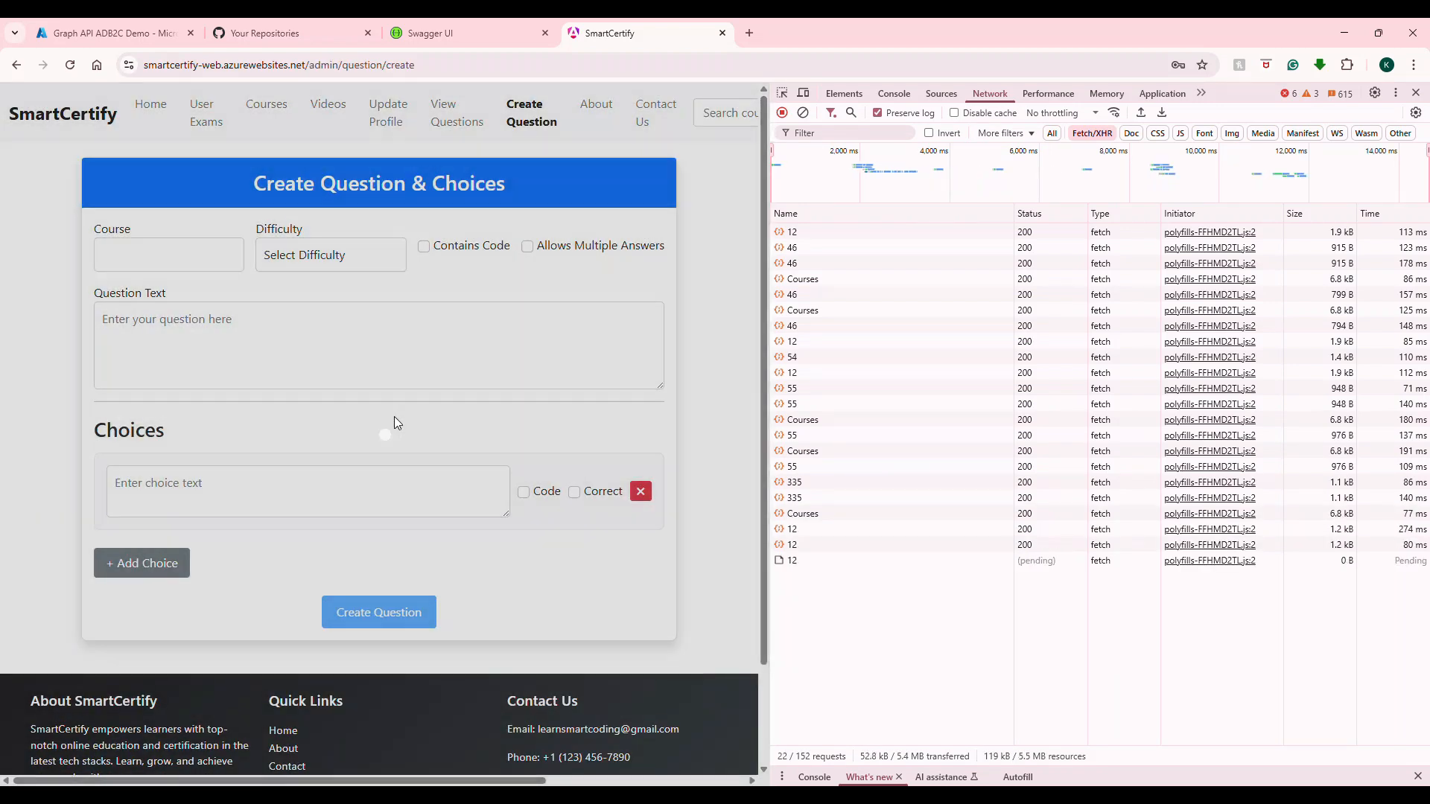
pyautogui.click(456, 114)
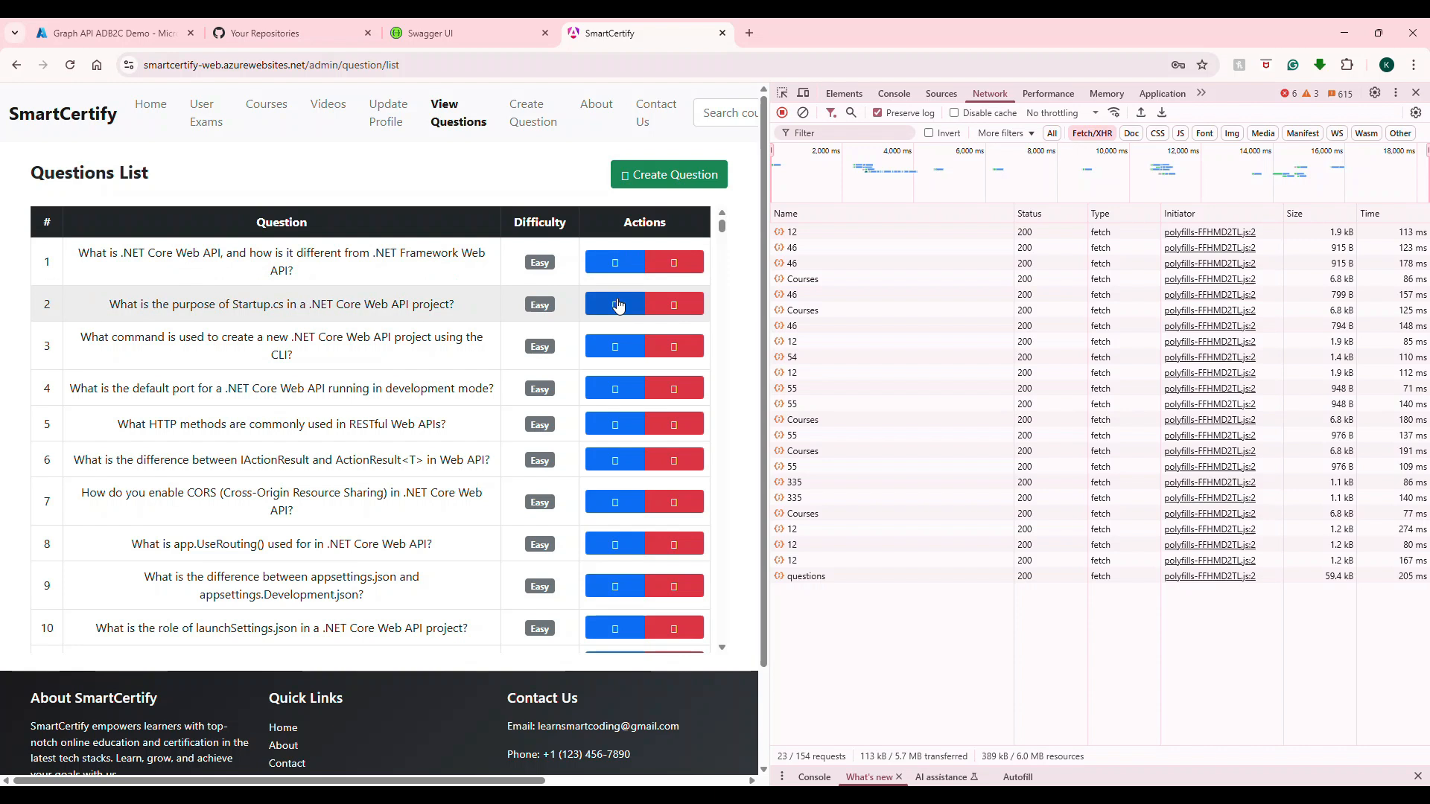
pyautogui.click(615, 304)
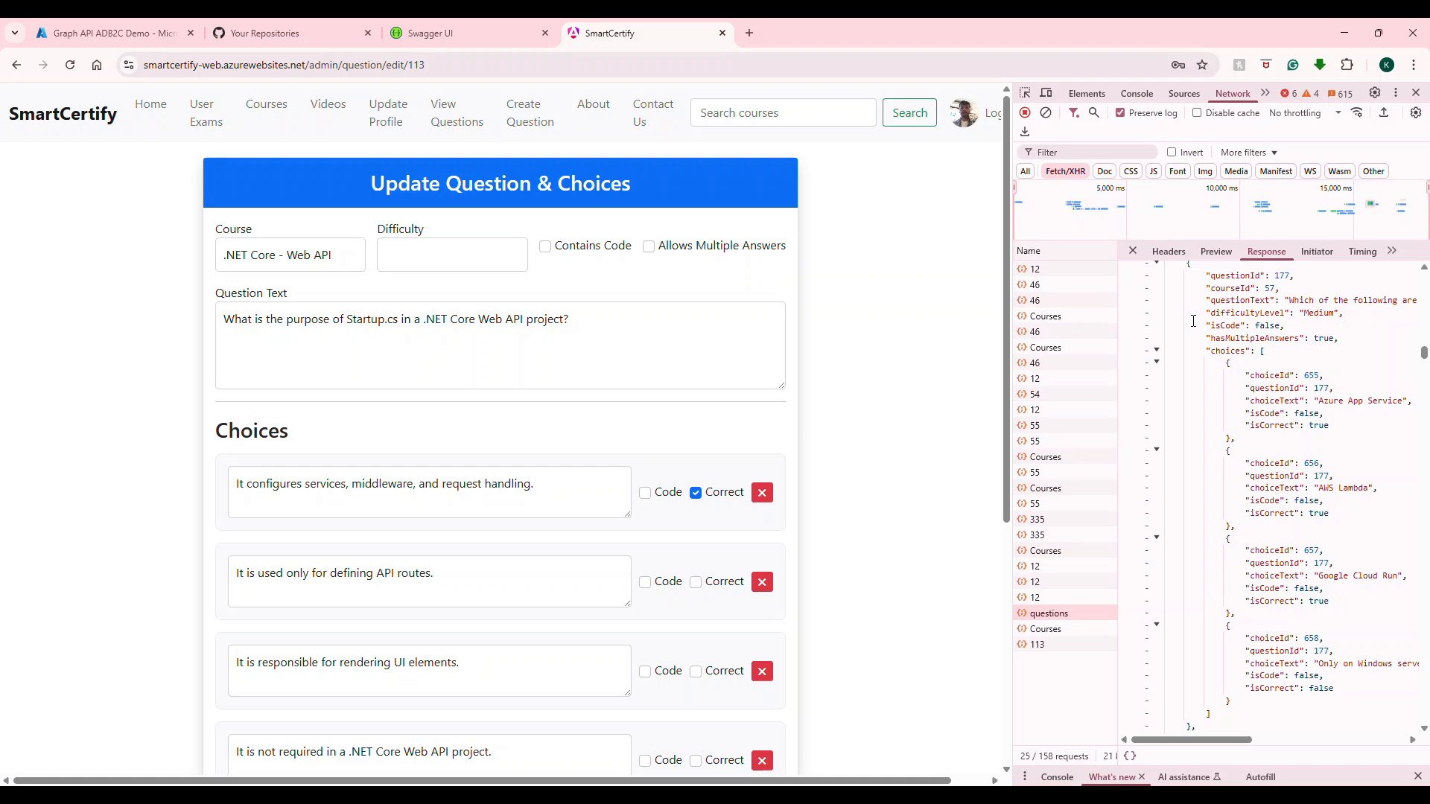
pyautogui.click(1168, 252)
pyautogui.write('jw')
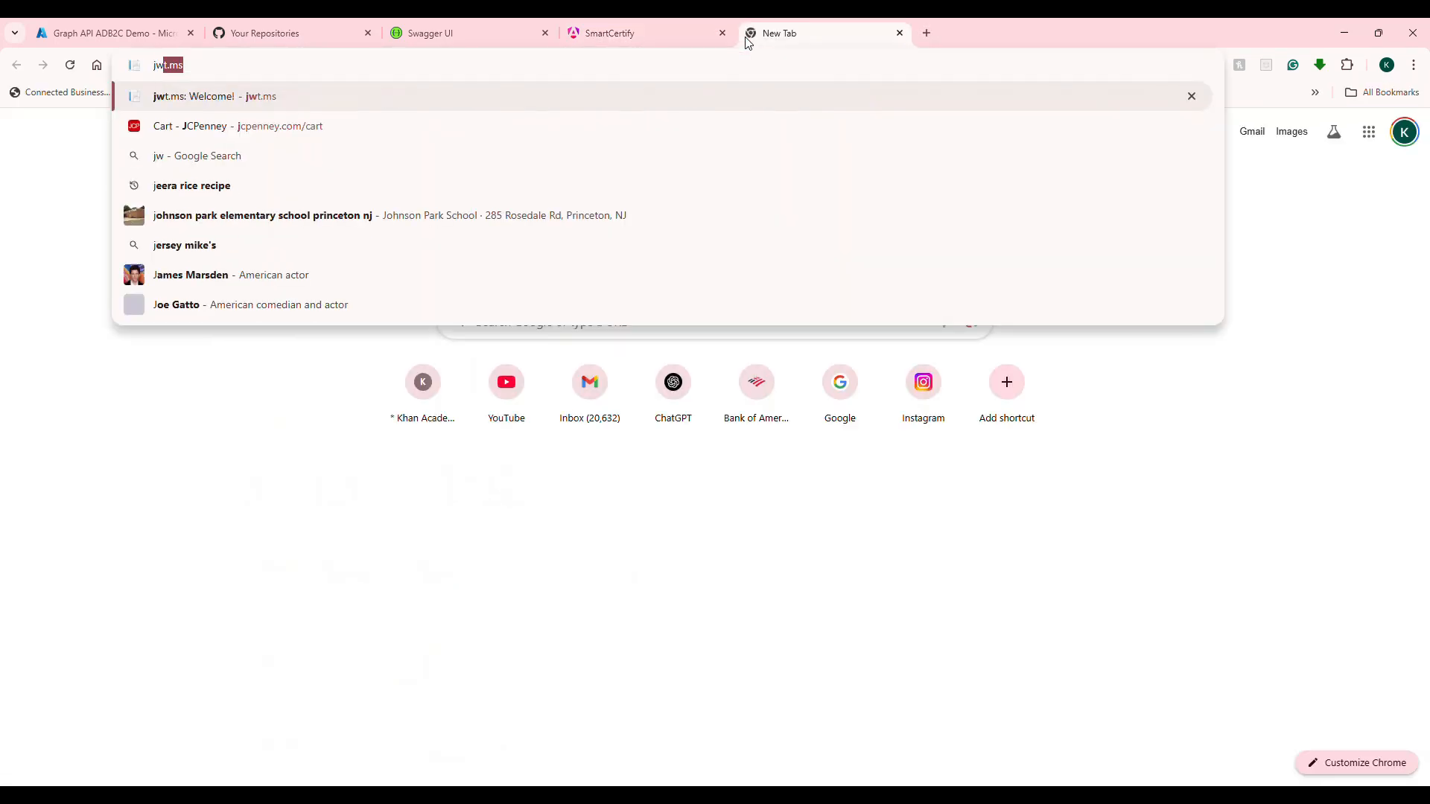
# In jwt.ms's Decoded Token, highlight the extension_userId claim, the Customer value and extension_userRoles.
pyautogui.click(214, 96)
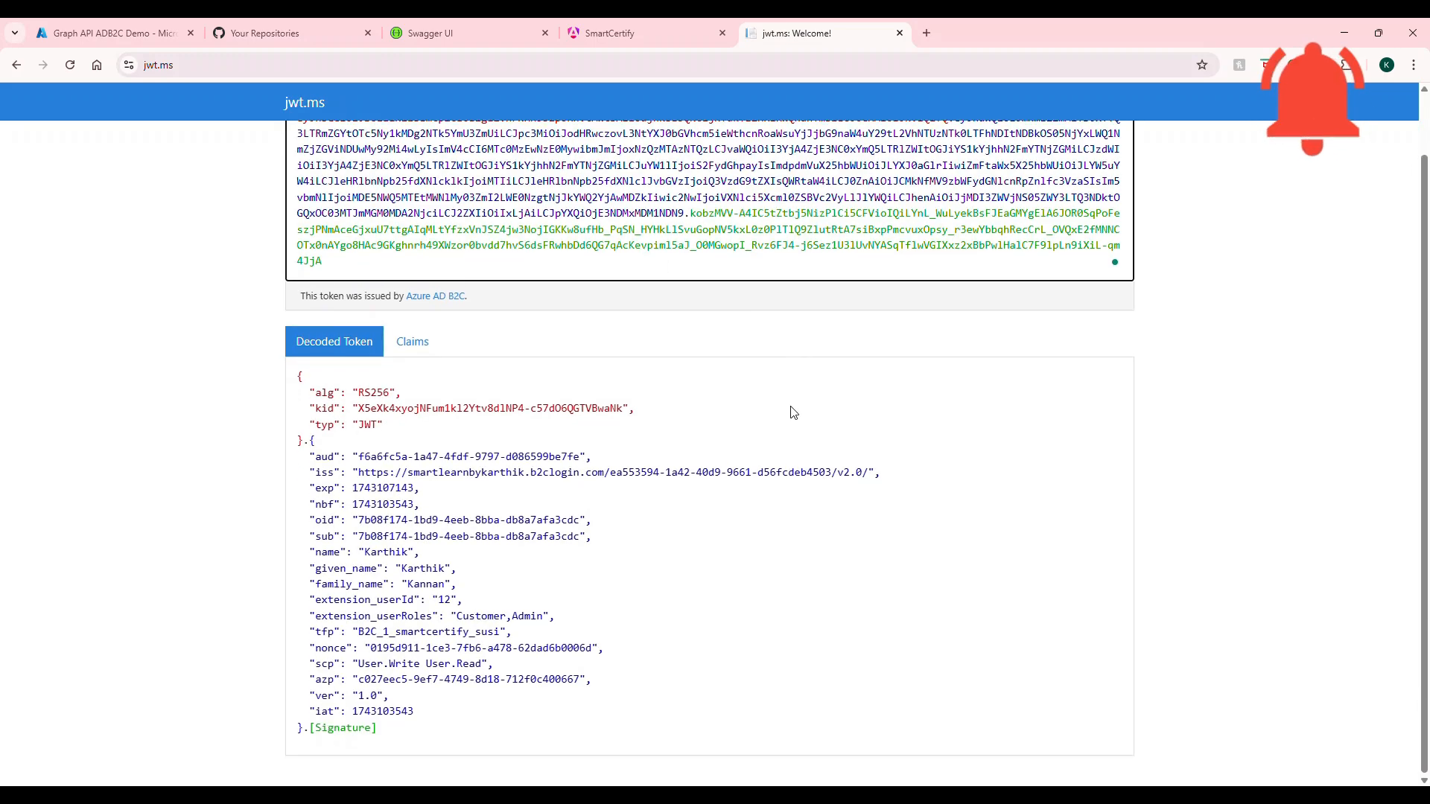
pyautogui.doubleClick(383, 568)
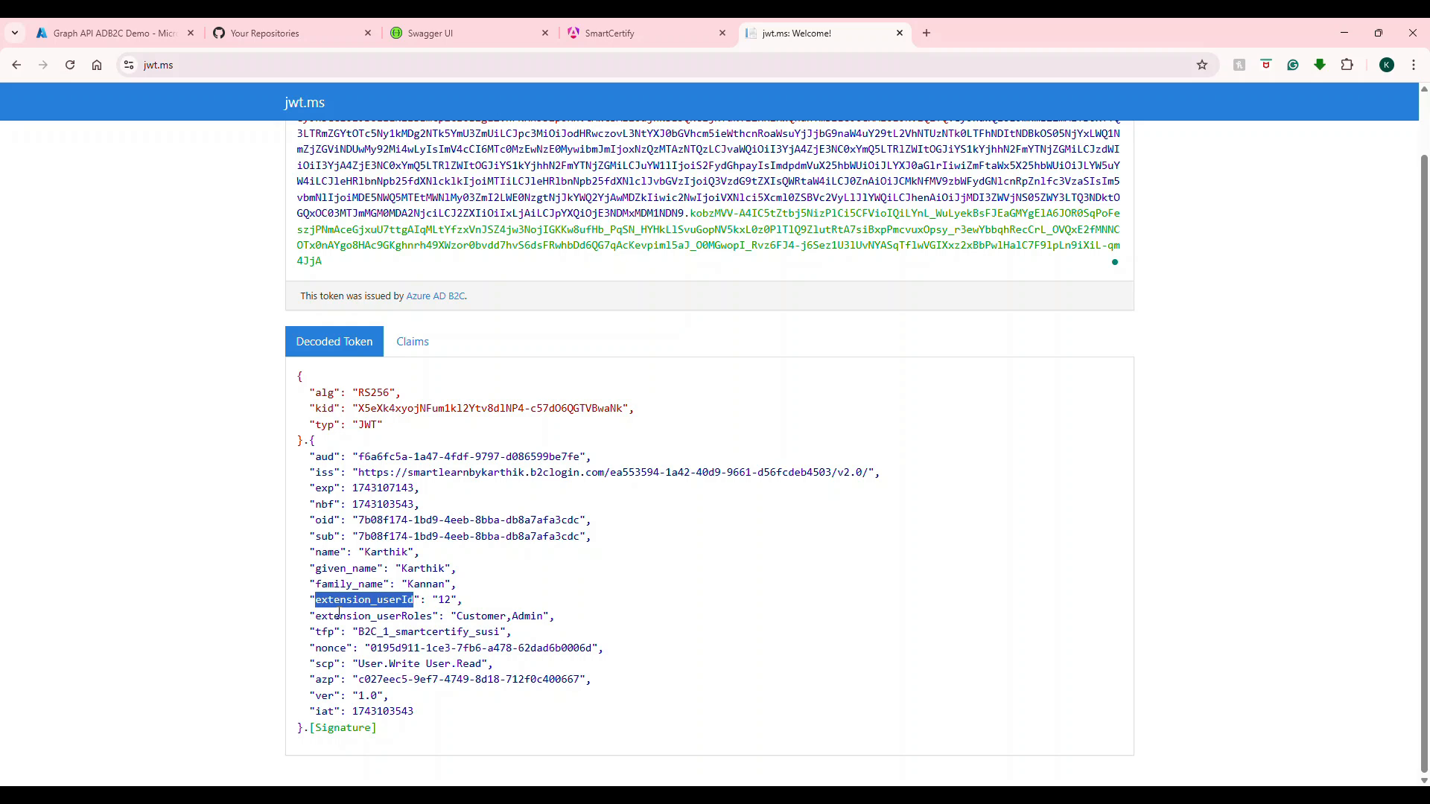
pyautogui.doubleClick(371, 615)
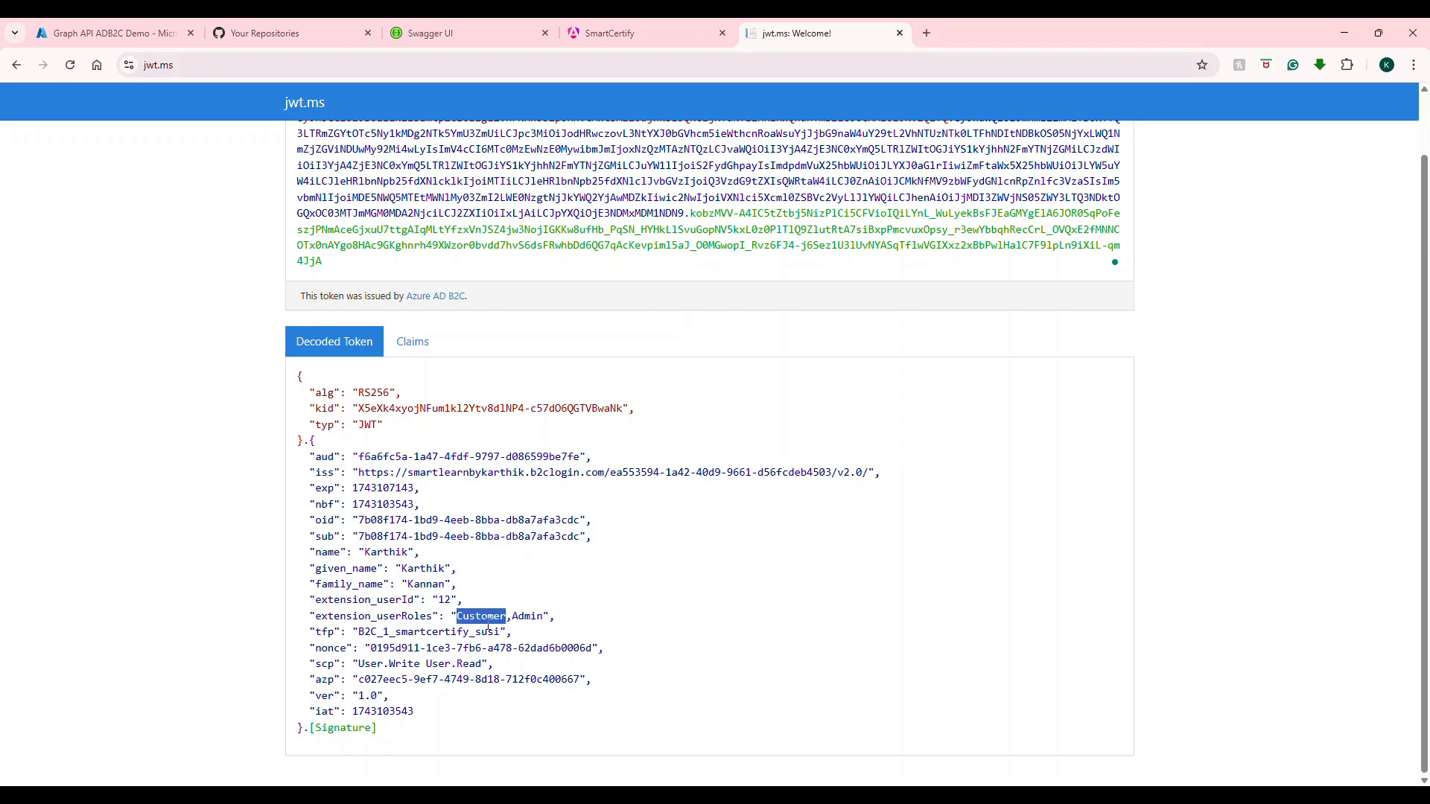
pyautogui.doubleClick(526, 616)
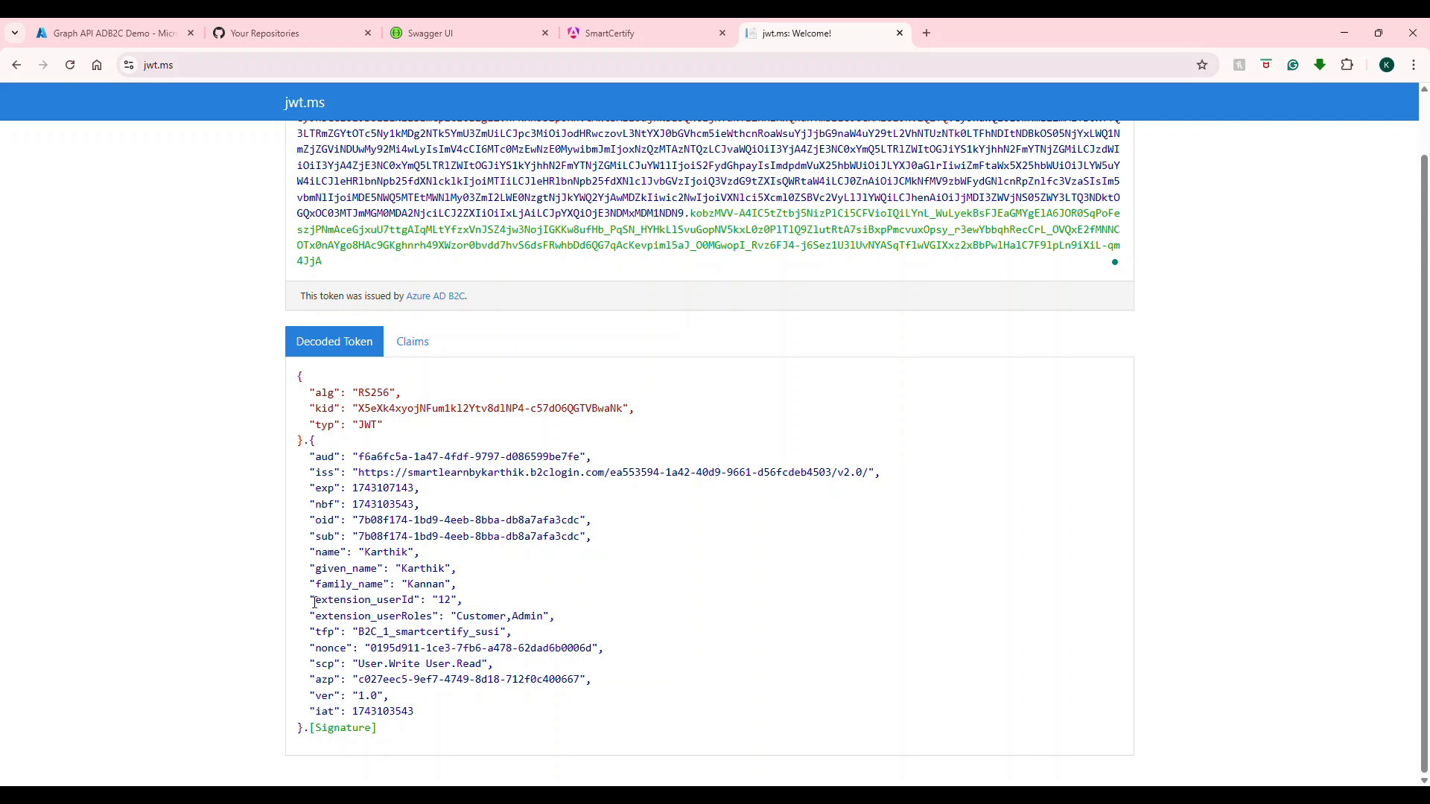
pyautogui.moveTo(310, 598); pyautogui.dragTo(555, 617)
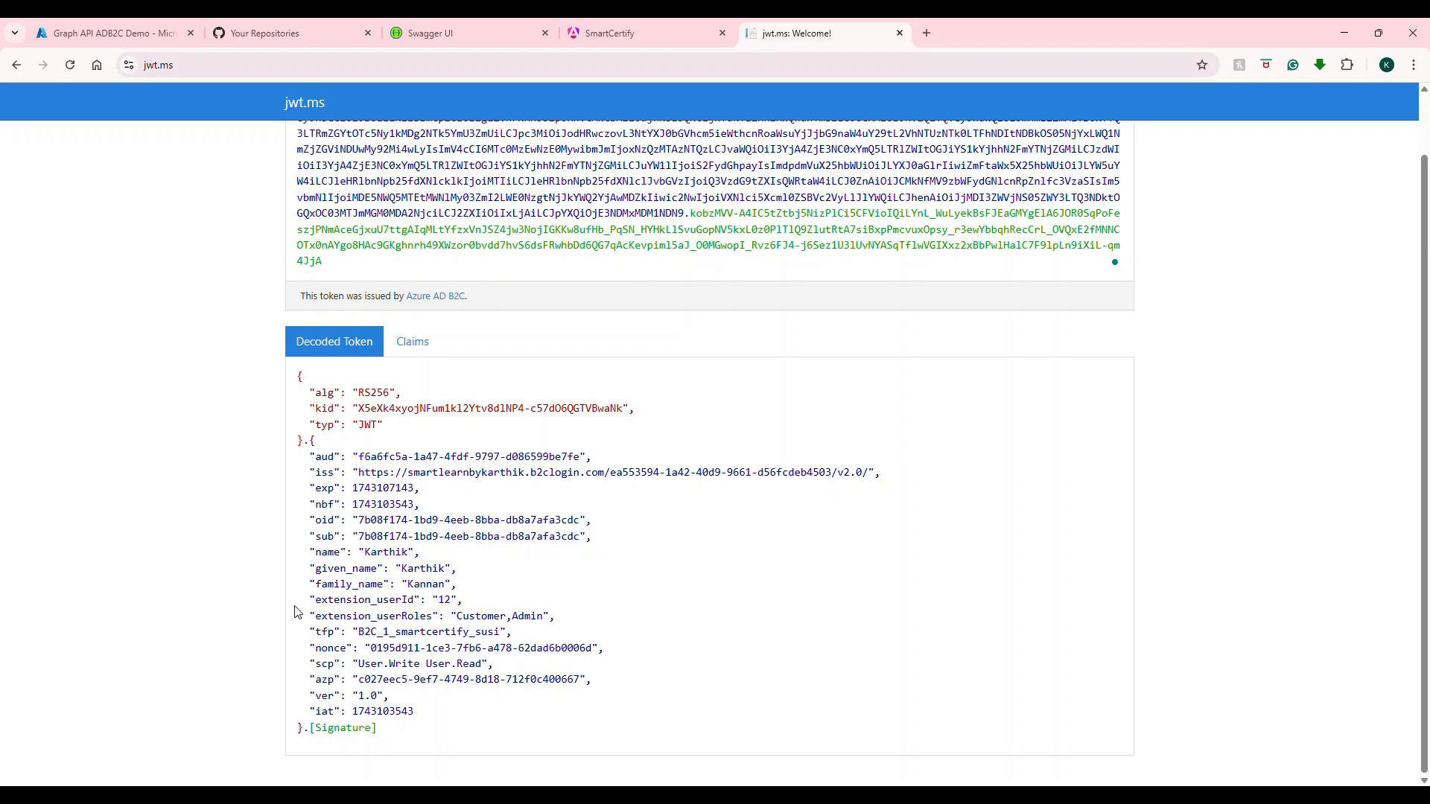
pyautogui.moveTo(309, 599); pyautogui.dragTo(555, 616)
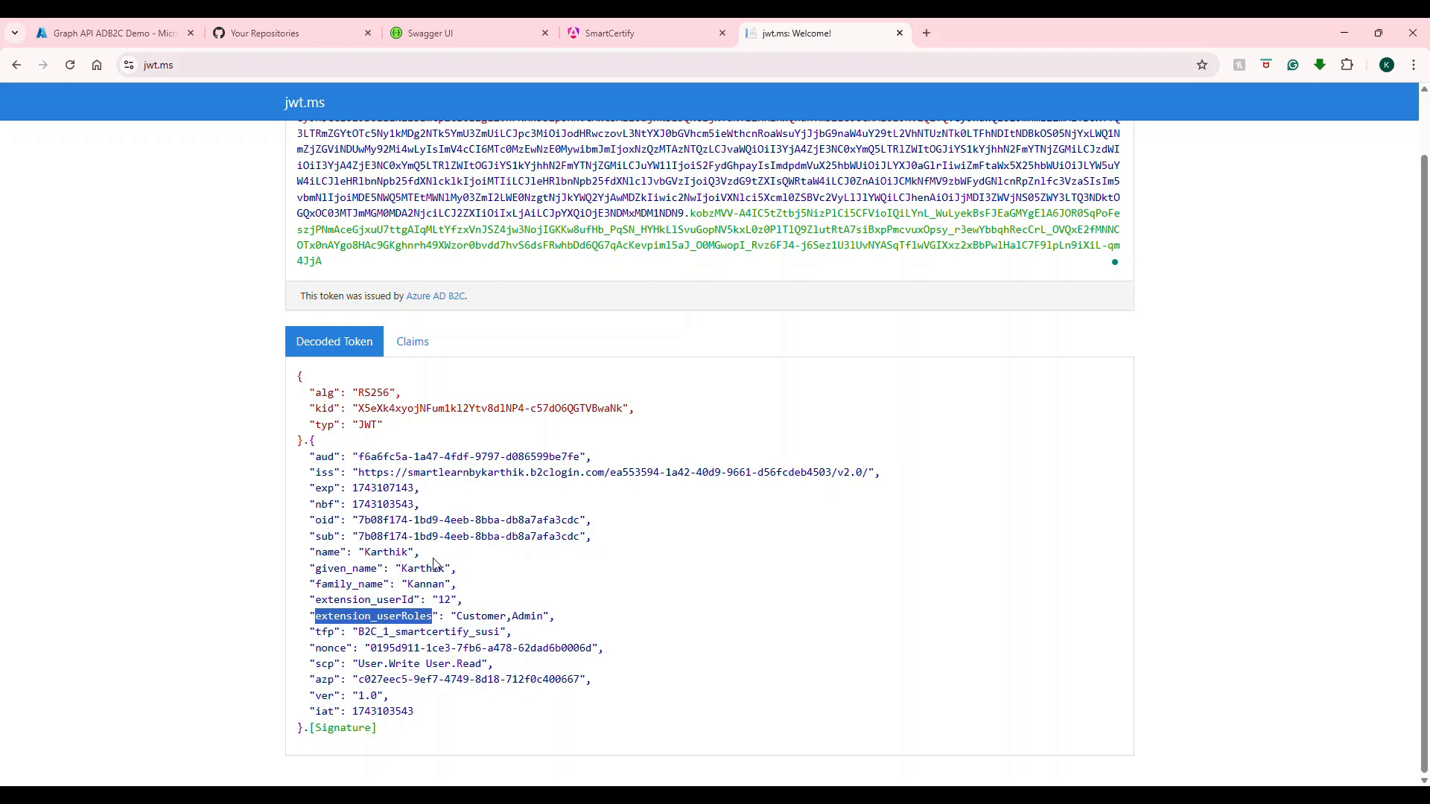
pyautogui.doubleClick(526, 615)
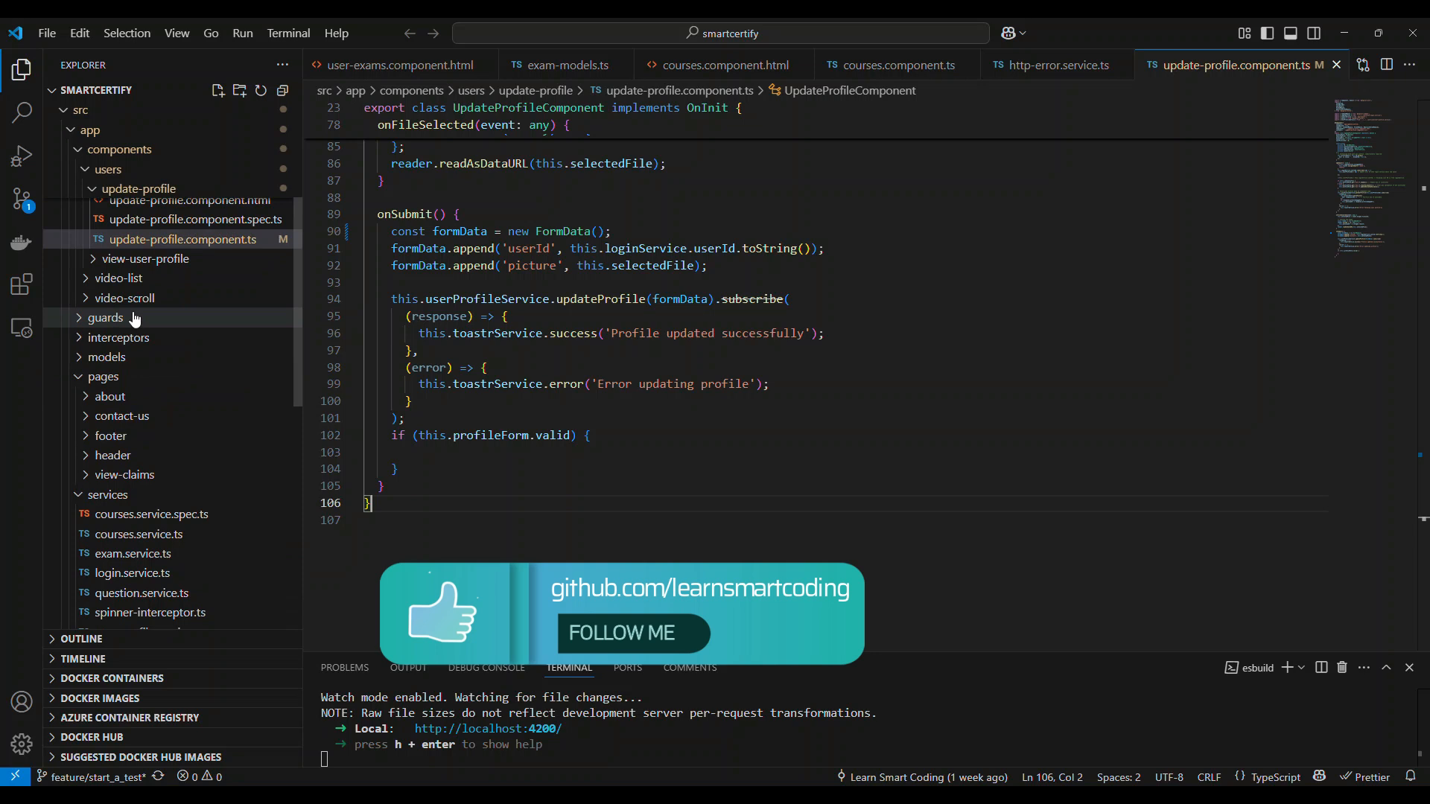
# Expand src/app/guards and show login.guard.ts with its signed-in check and B2C login fallback.
pyautogui.click(105, 317)
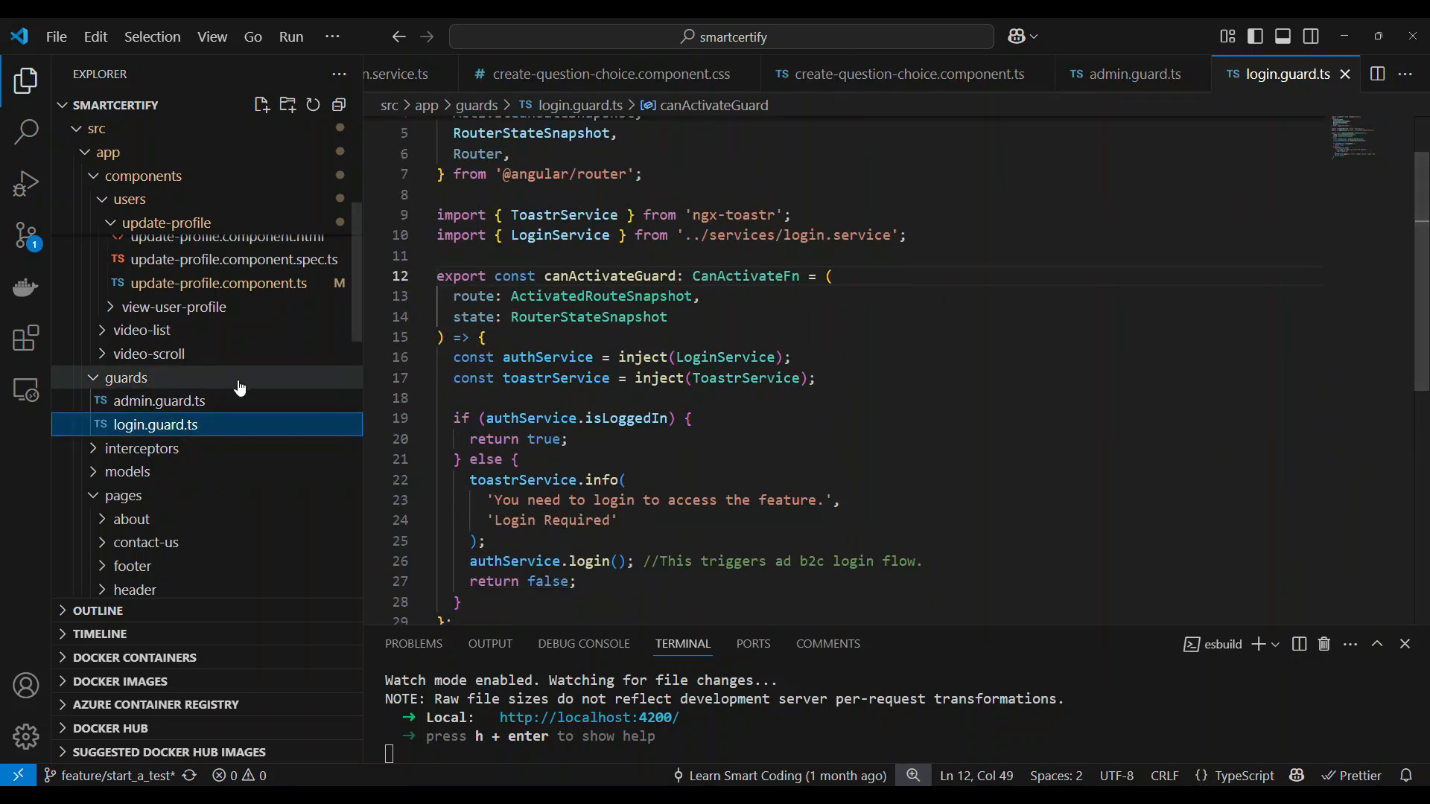
pyautogui.moveTo(155, 425)
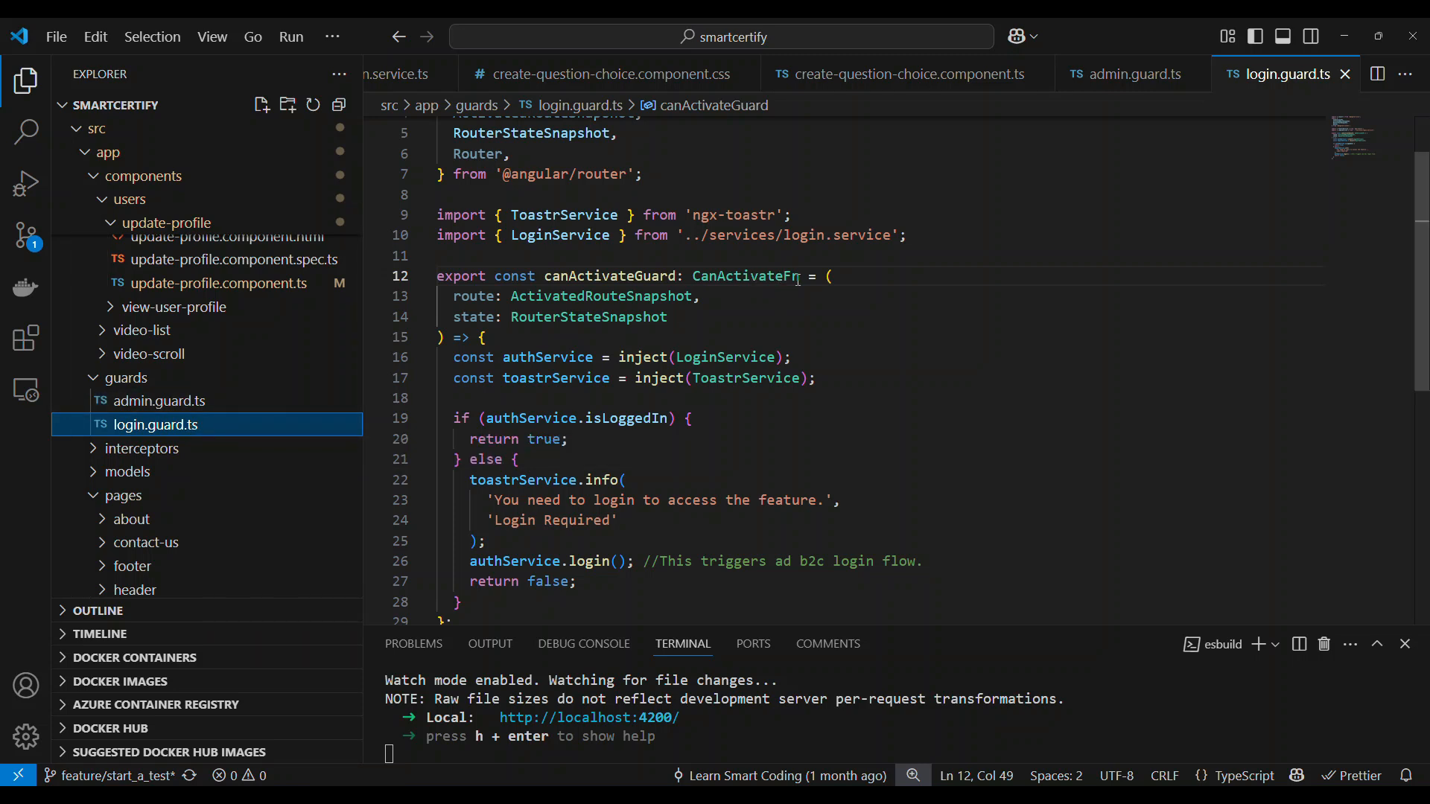
# Walk through canActivateGuard's inject call and isLoggedIn check, then move to admin.guard.ts.
pyautogui.click(915, 256)
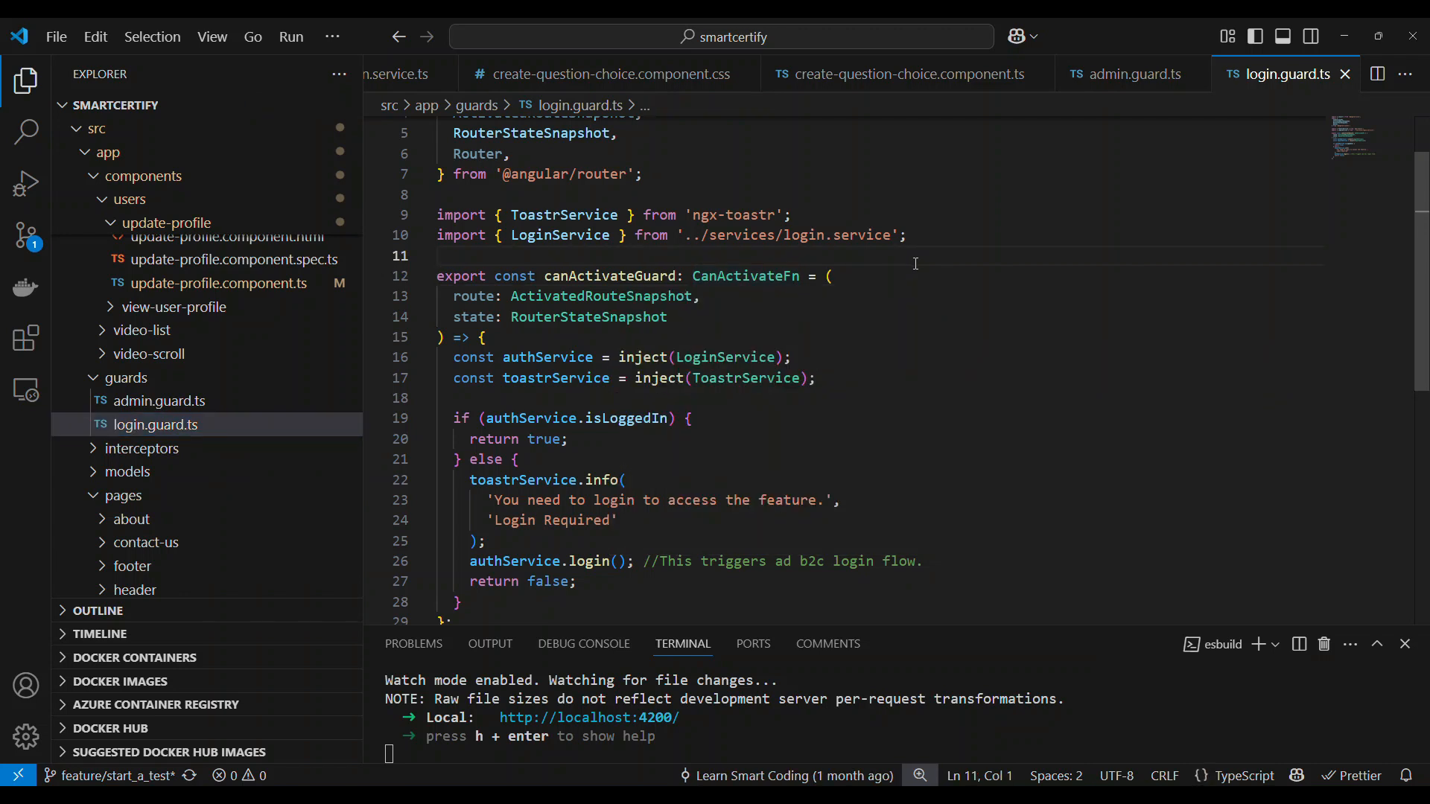
pyautogui.moveTo(742, 277)
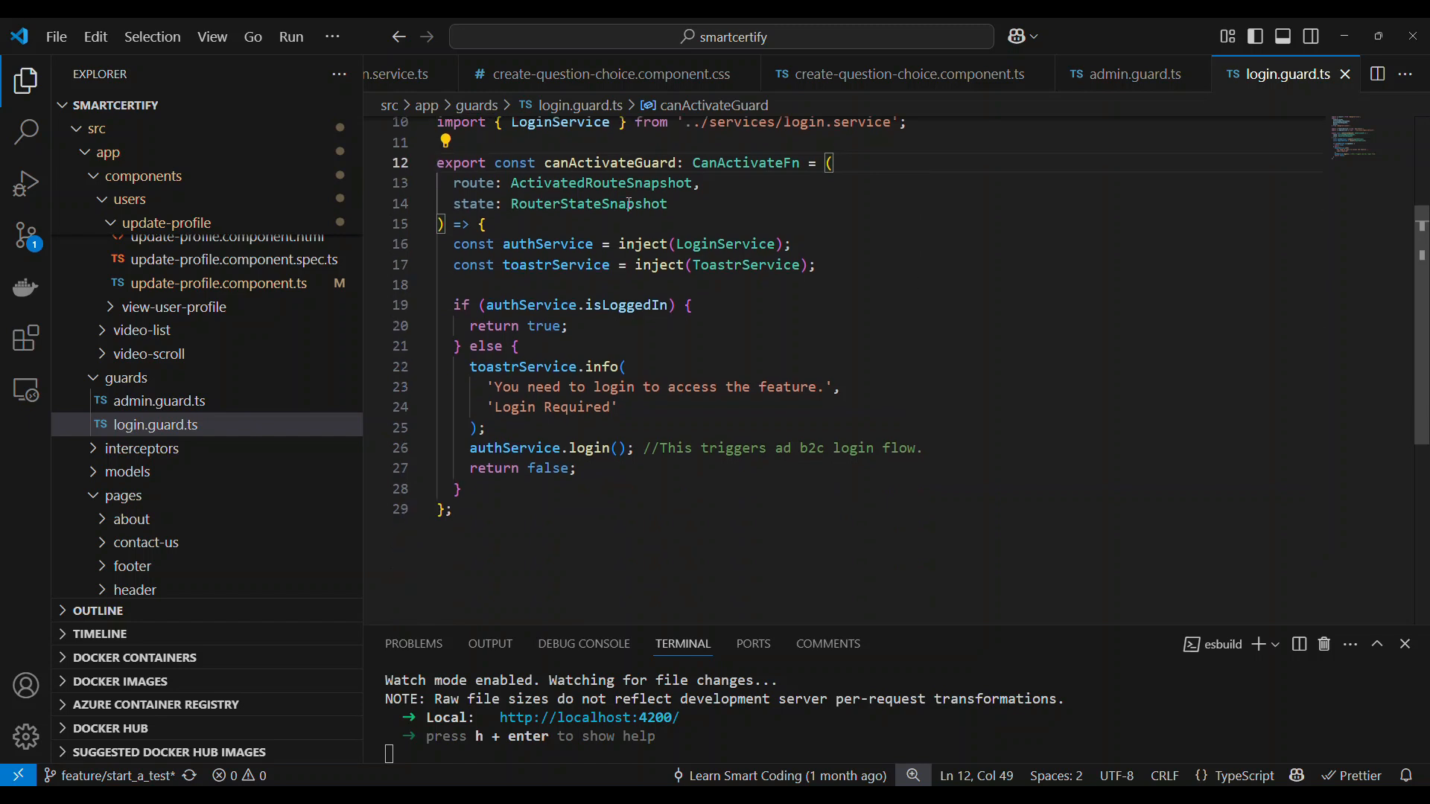
pyautogui.doubleClick(608, 163)
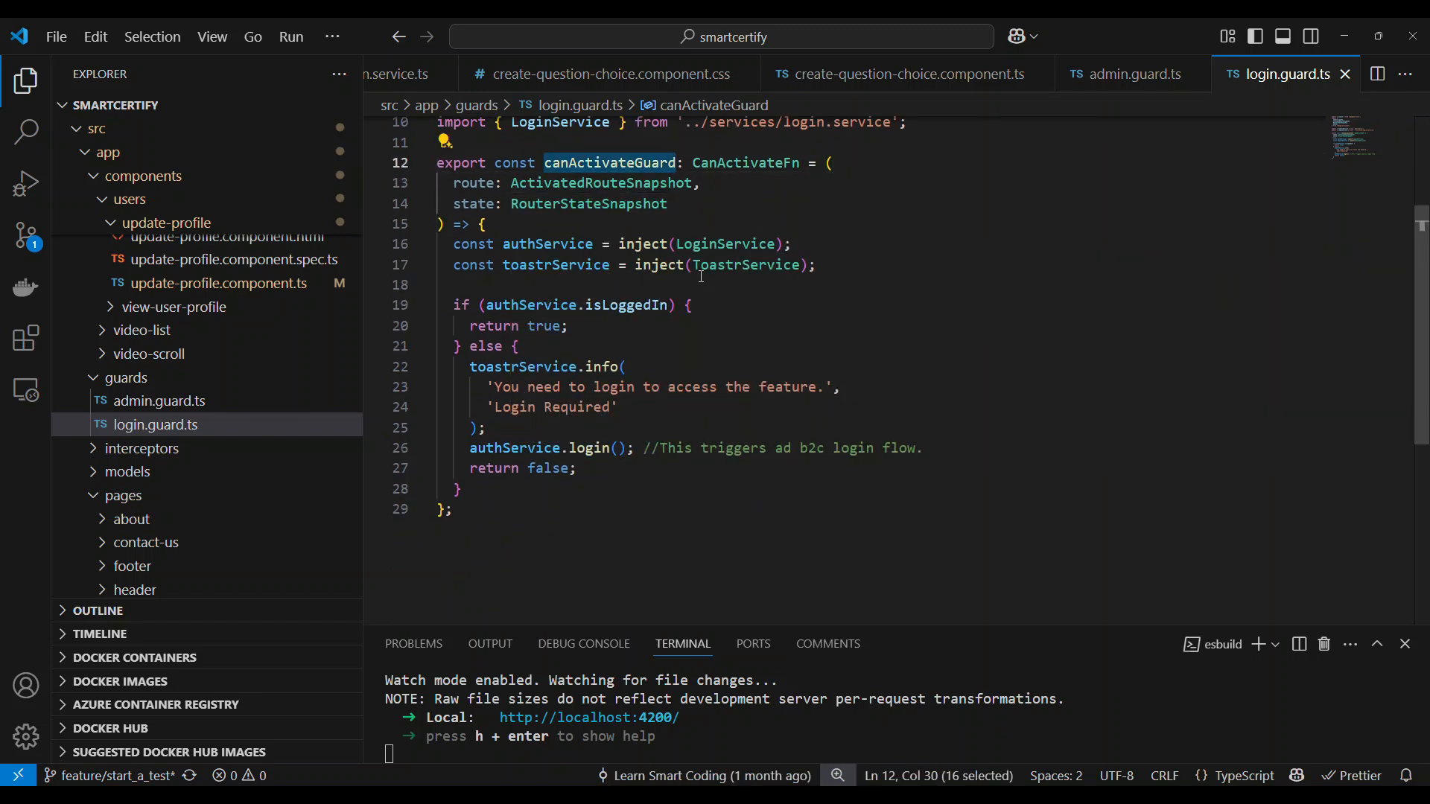
pyautogui.moveTo(745, 163)
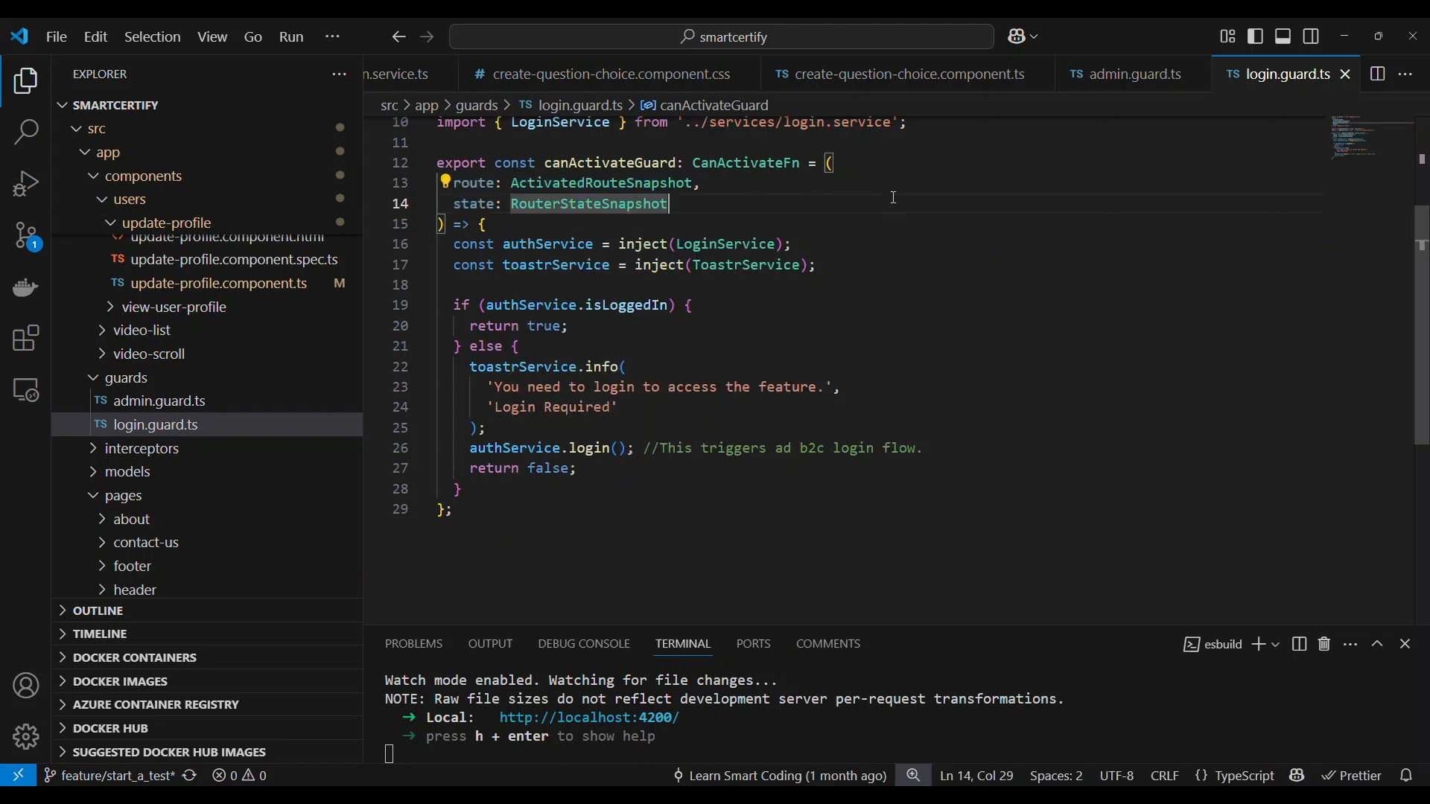
pyautogui.moveTo(627, 243)
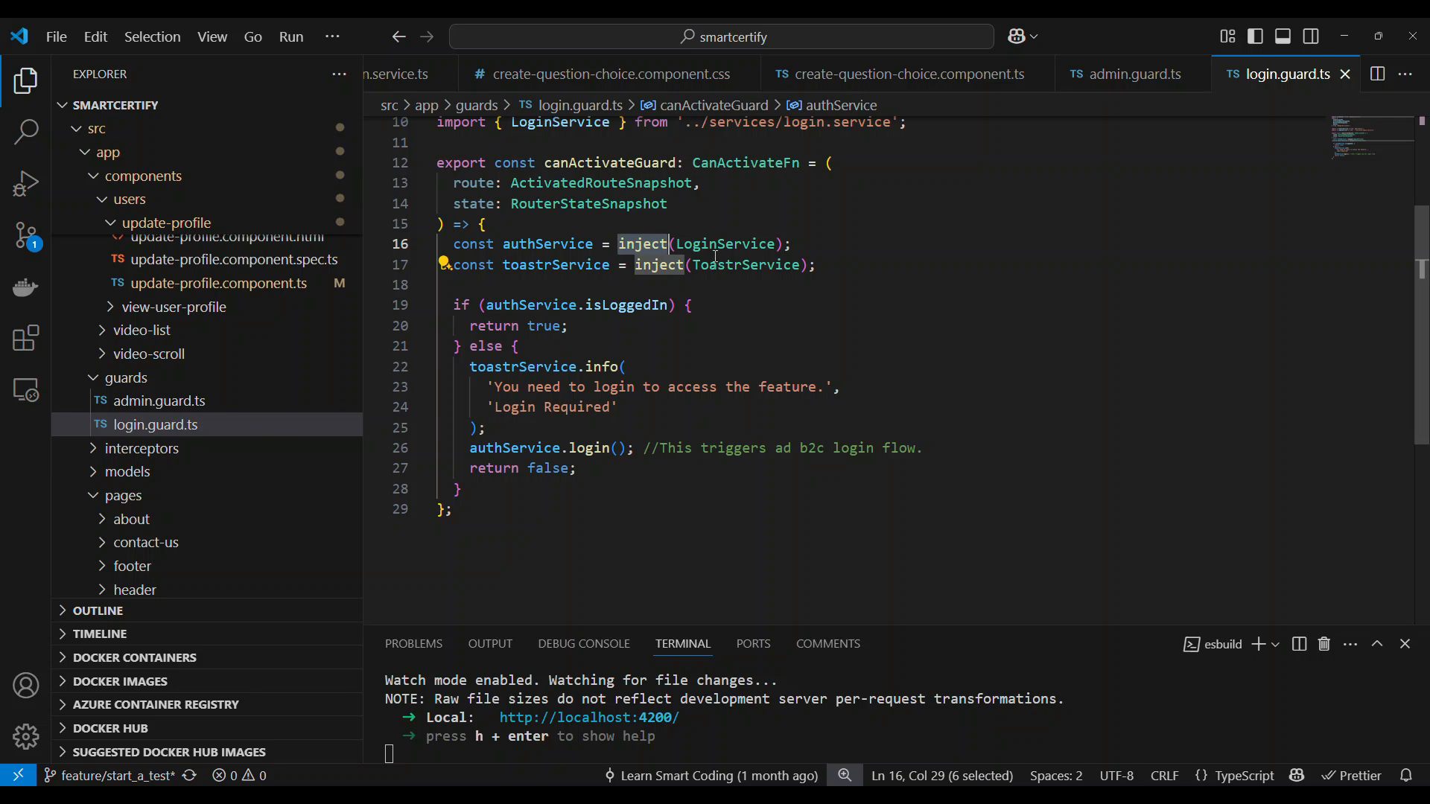
pyautogui.doubleClick(724, 243)
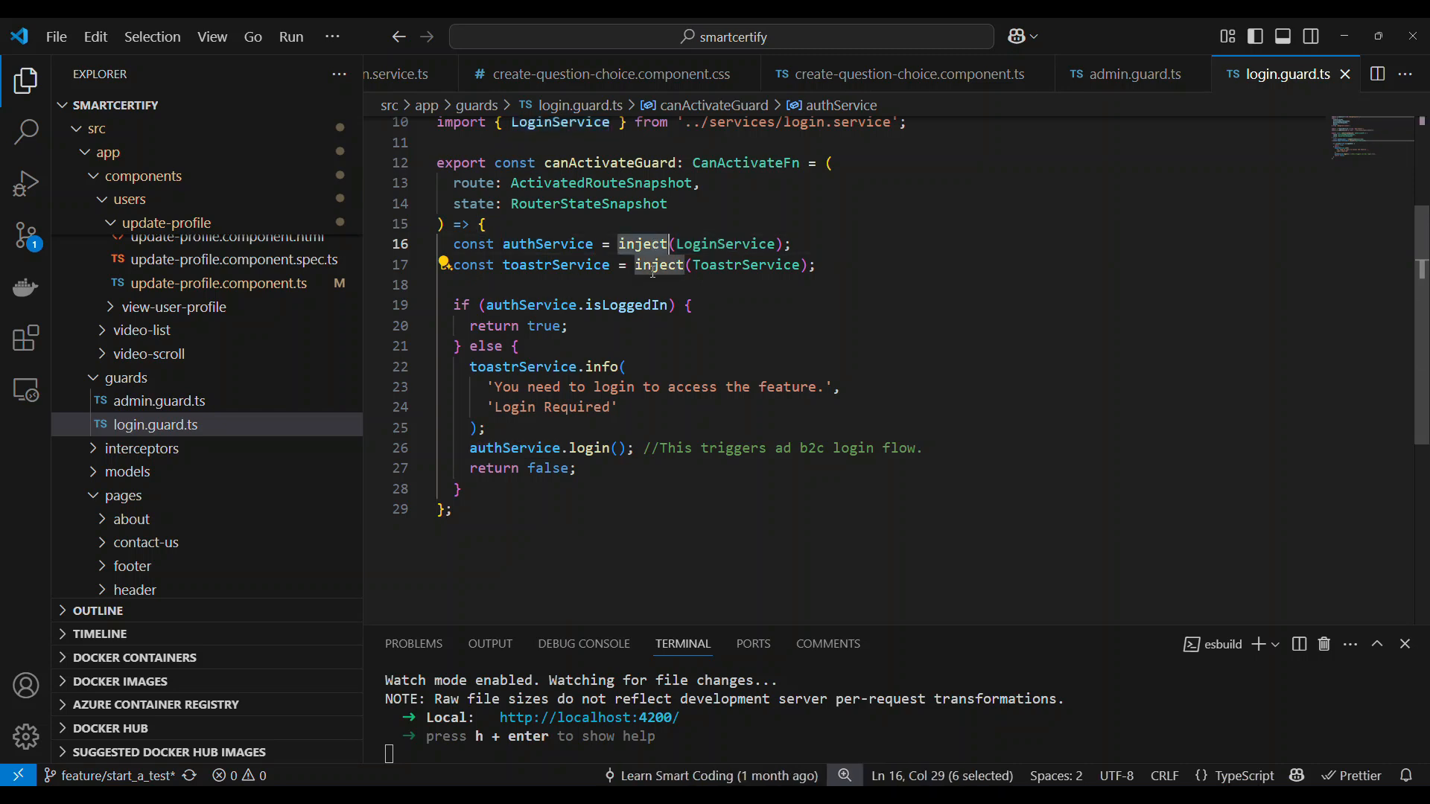
pyautogui.click(693, 285)
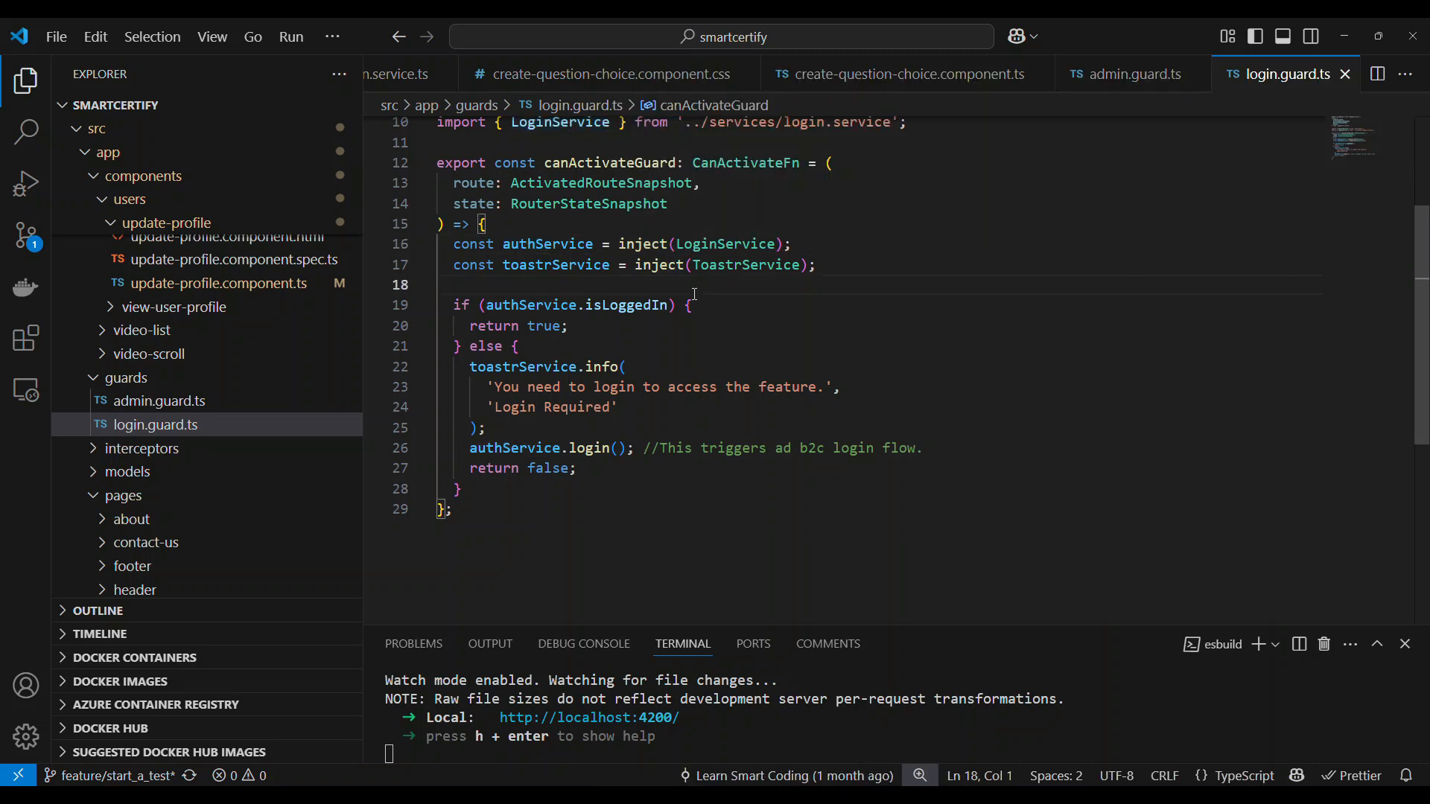
pyautogui.moveTo(745, 265)
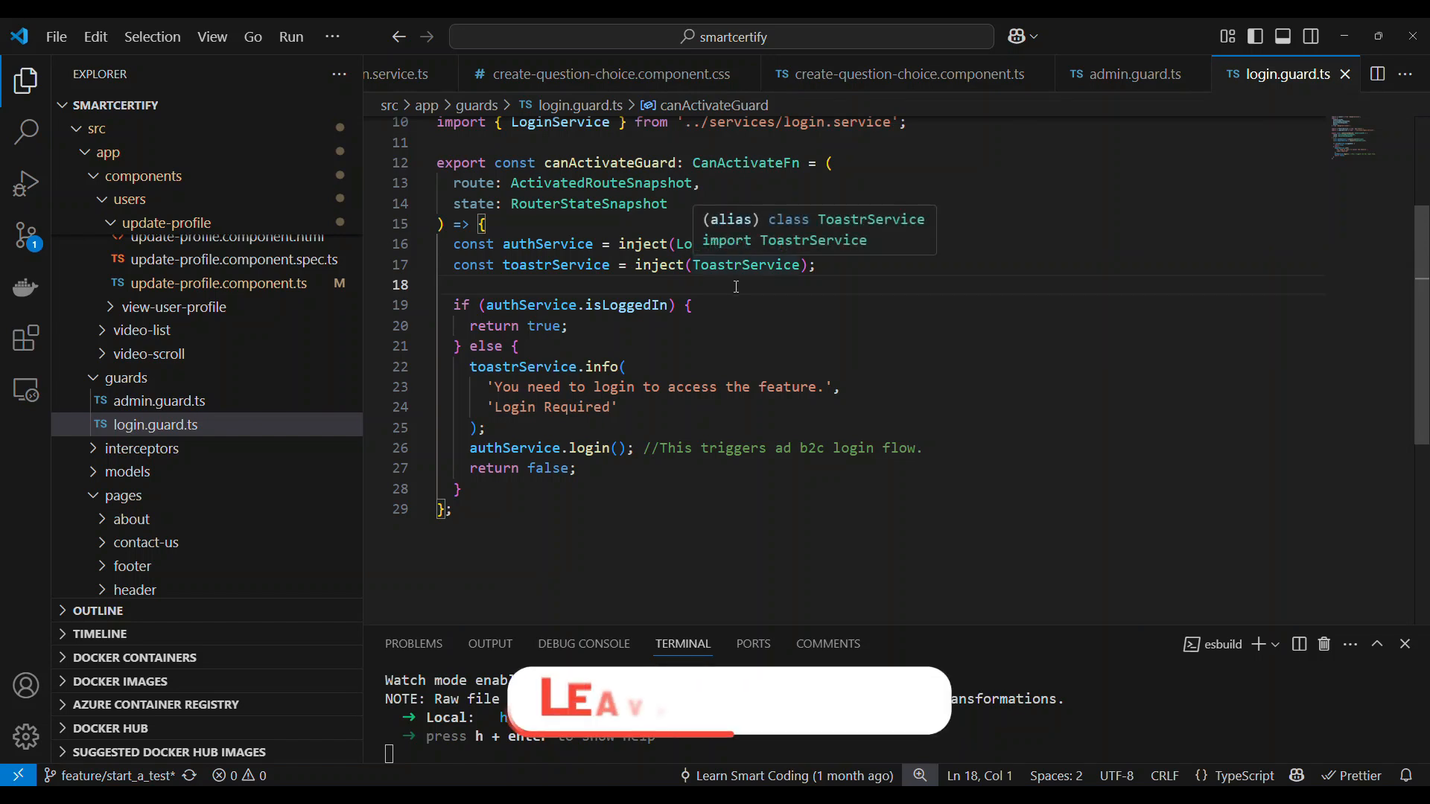
pyautogui.doubleClick(545, 243)
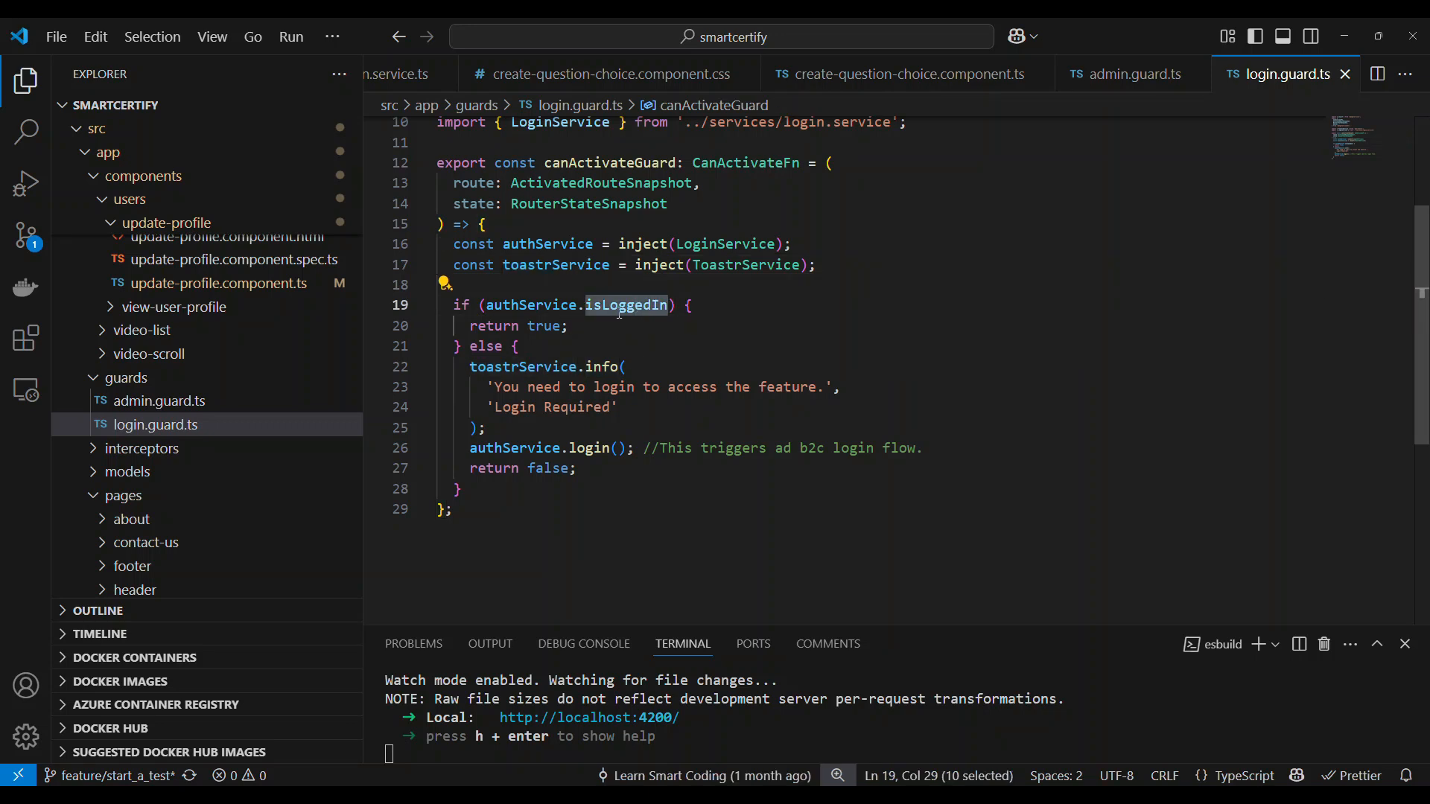
pyautogui.moveTo(625, 304)
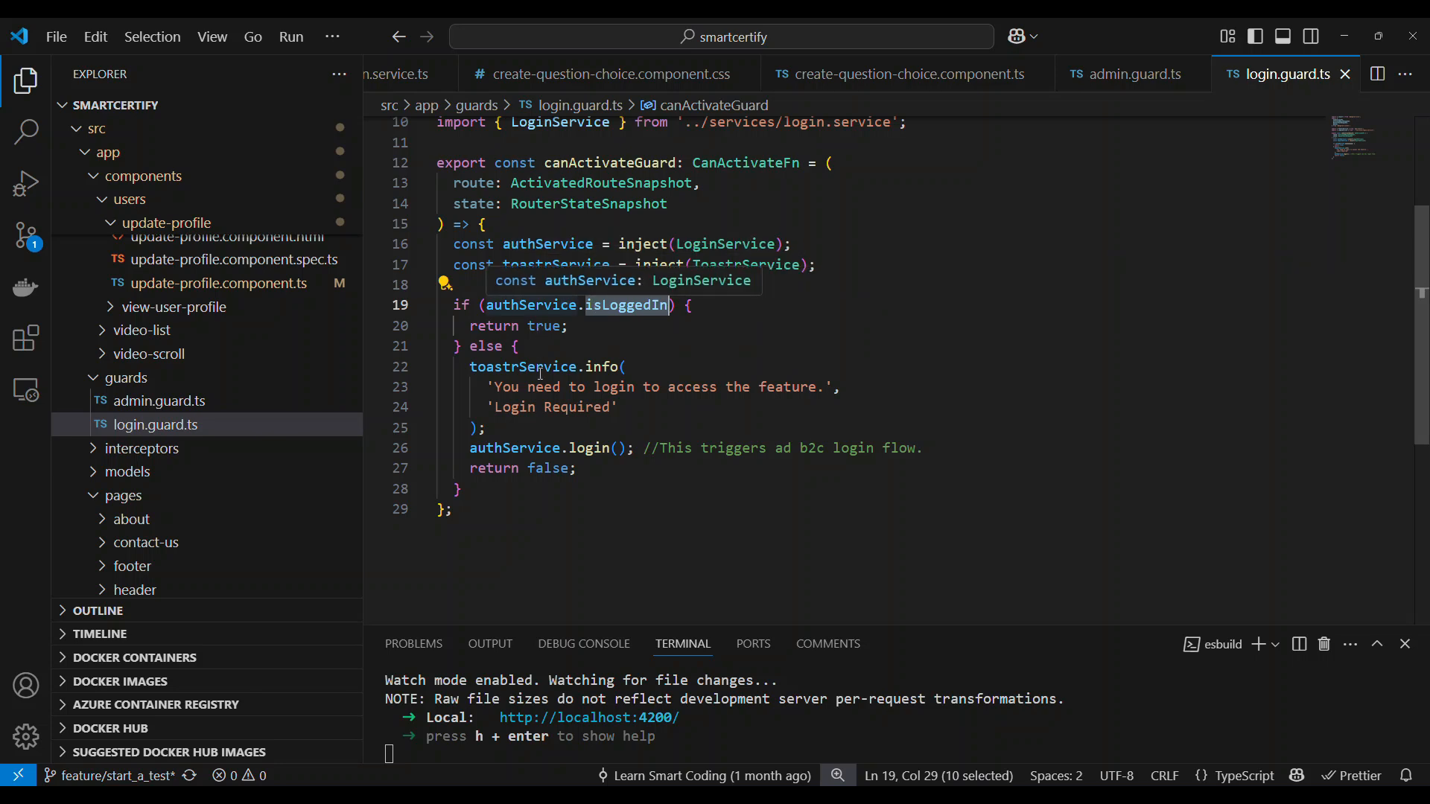
pyautogui.moveTo(469, 367); pyautogui.dragTo(498, 429)
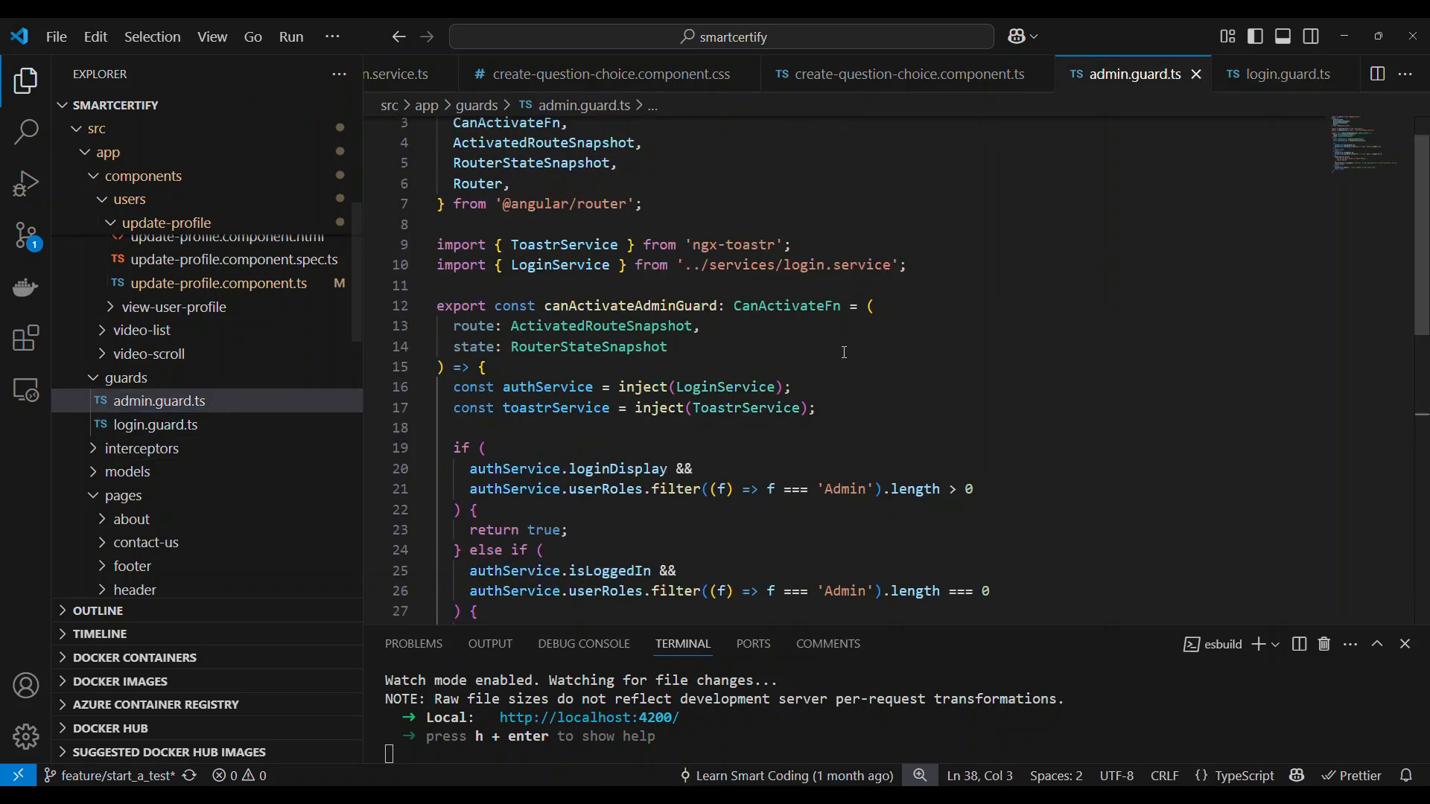
# From the Admin role check, jump to the userRoles definition in login.service.ts.
pyautogui.scroll(-3)
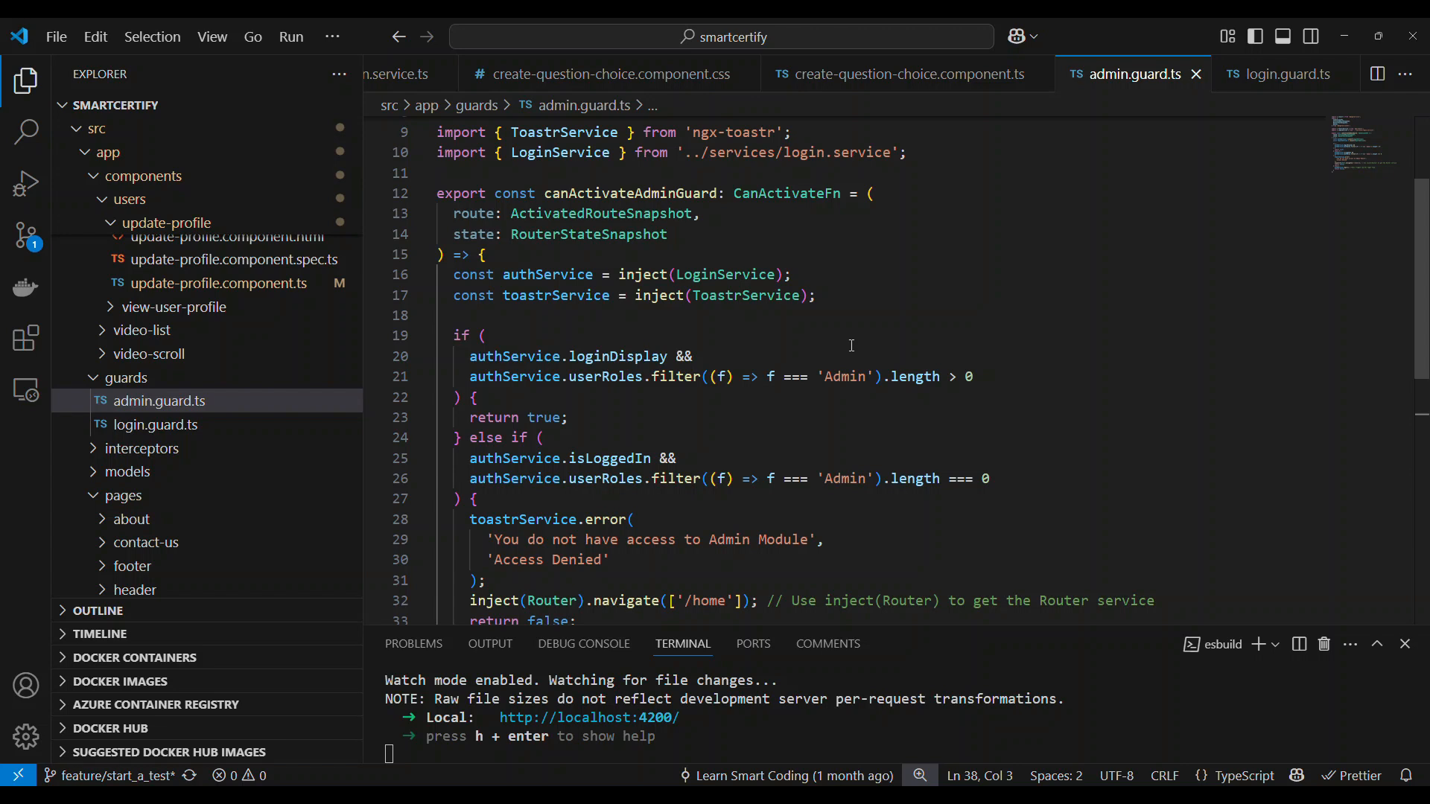
pyautogui.doubleClick(605, 377)
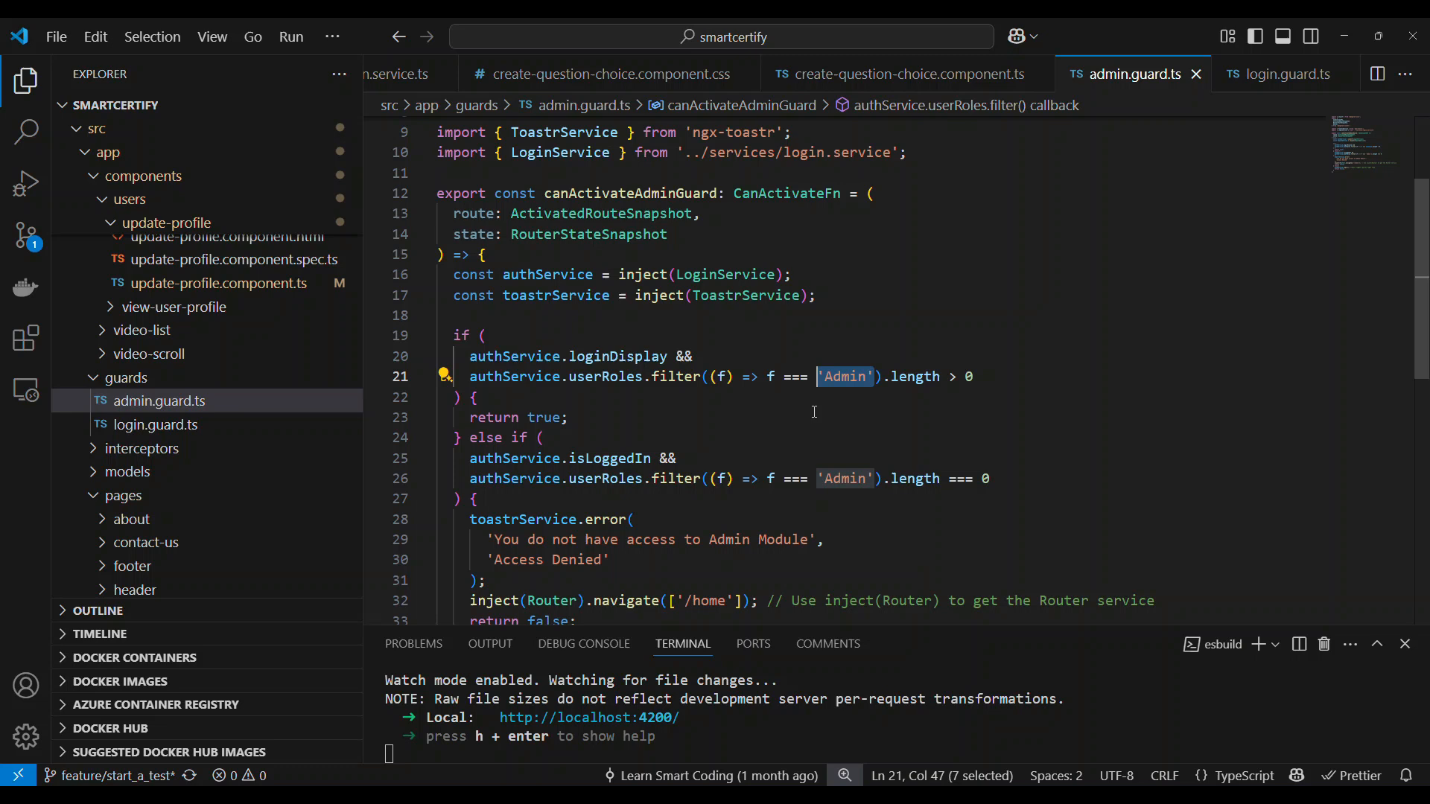
pyautogui.click(603, 377)
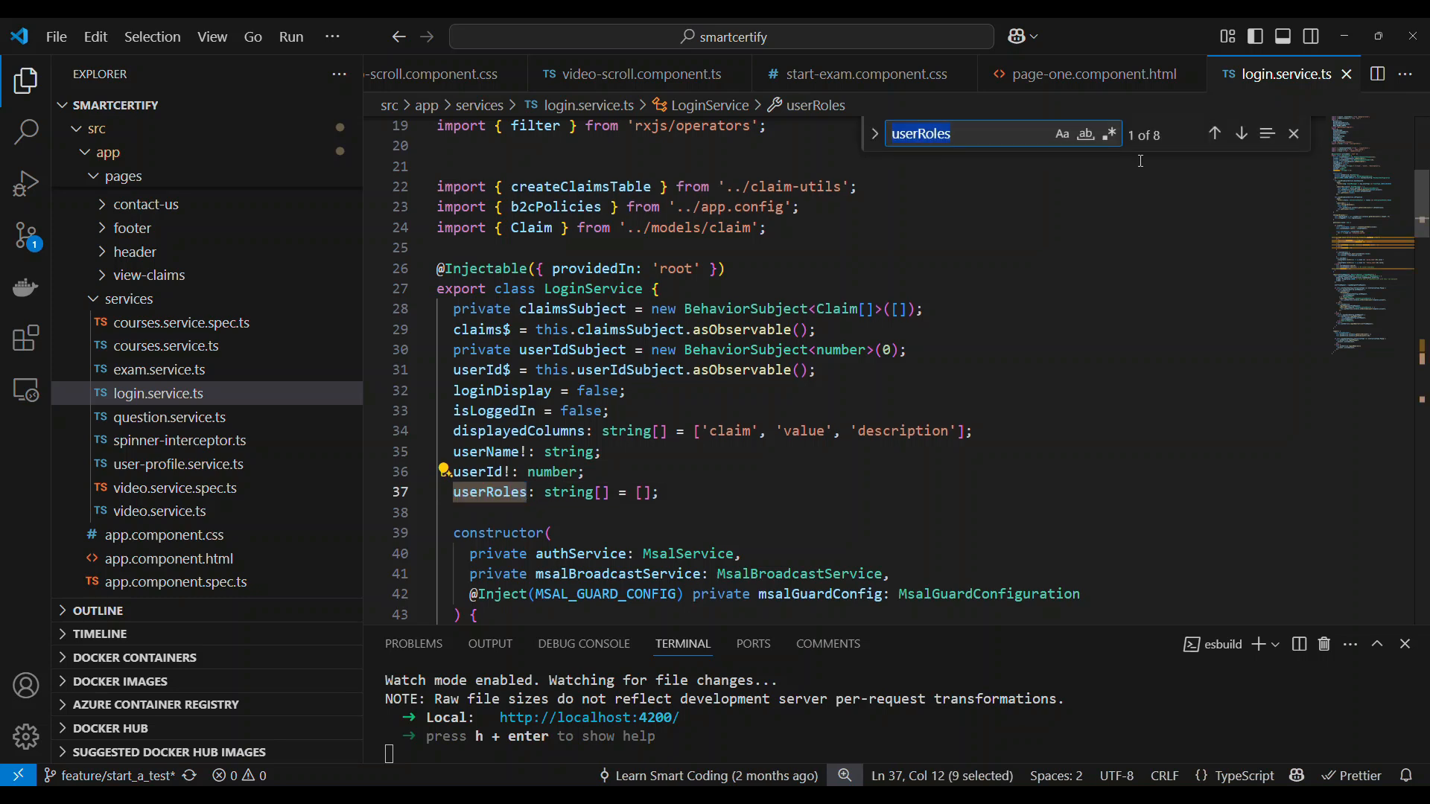
# Reach the getClaims line assigning userRoles from the token claim, then return to admin.guard.ts.
pyautogui.click(1241, 134)
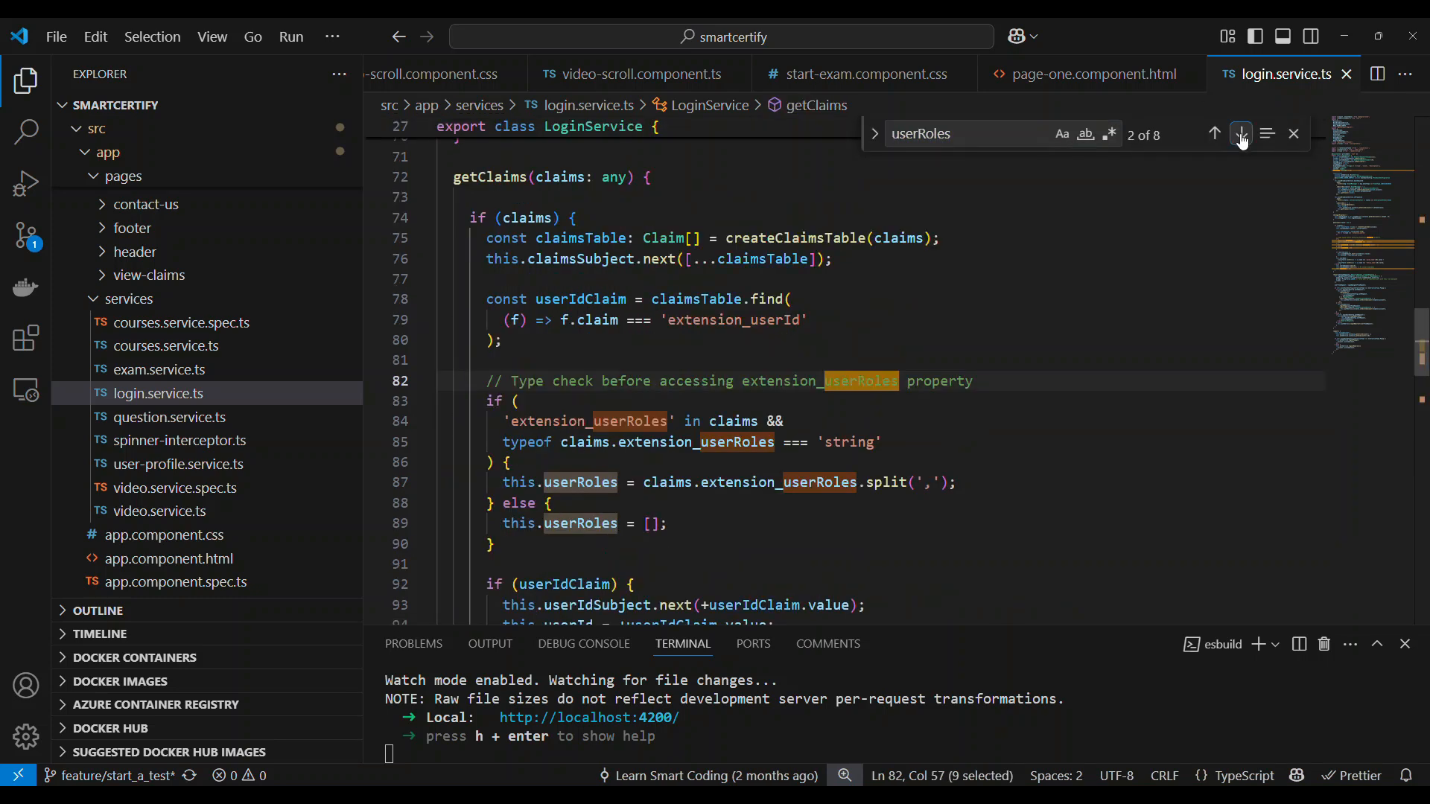
pyautogui.click(1240, 133)
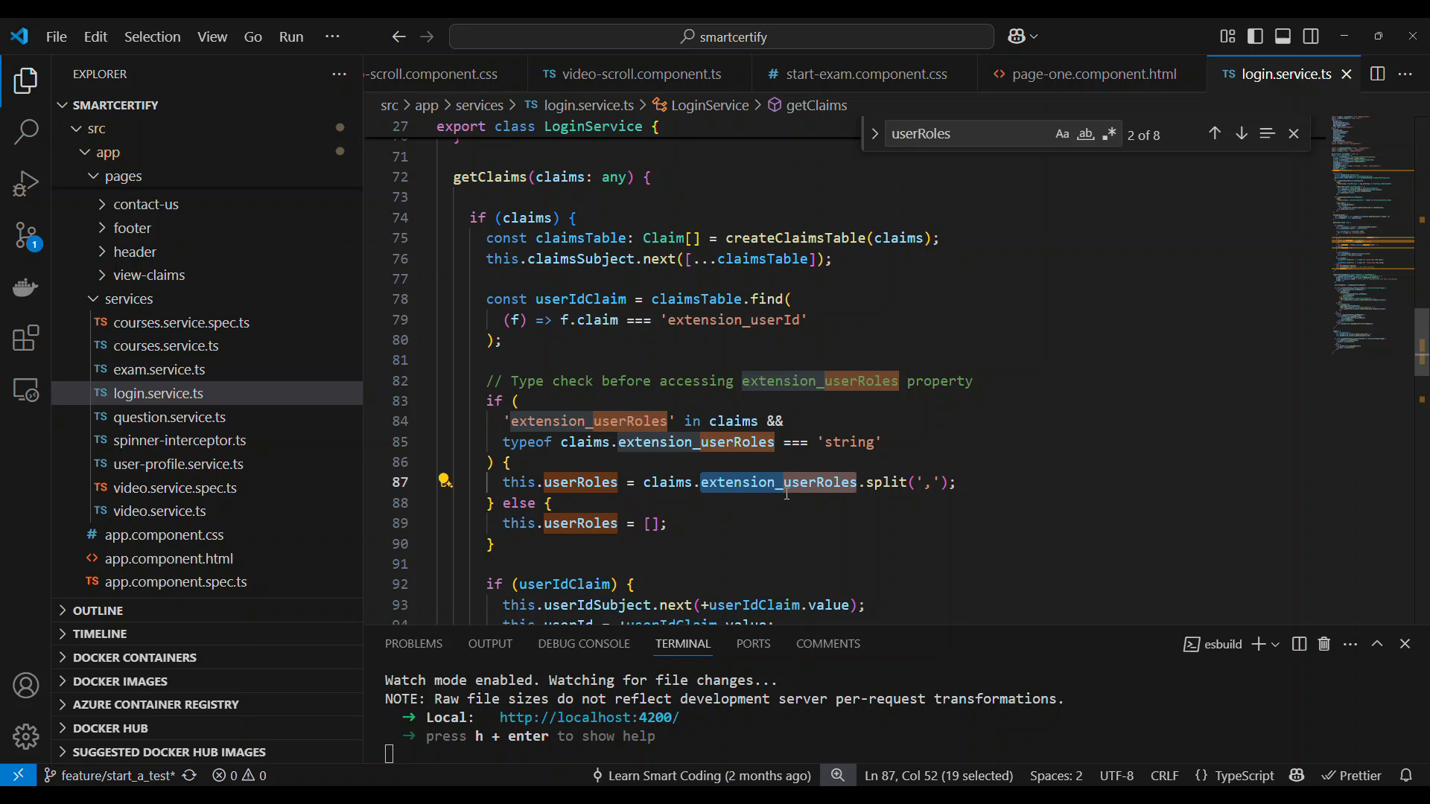
pyautogui.moveTo(906, 486)
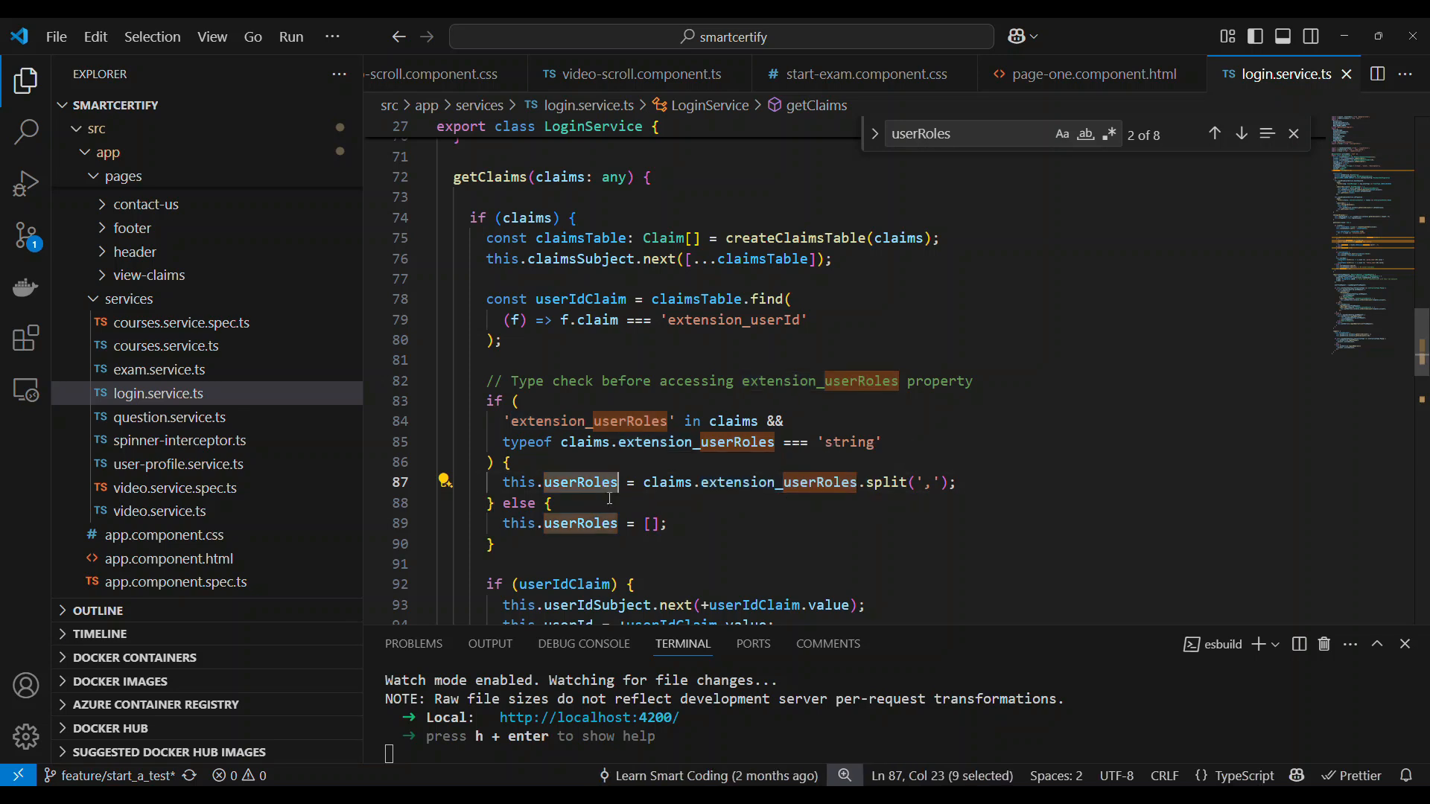
pyautogui.moveTo(580, 481)
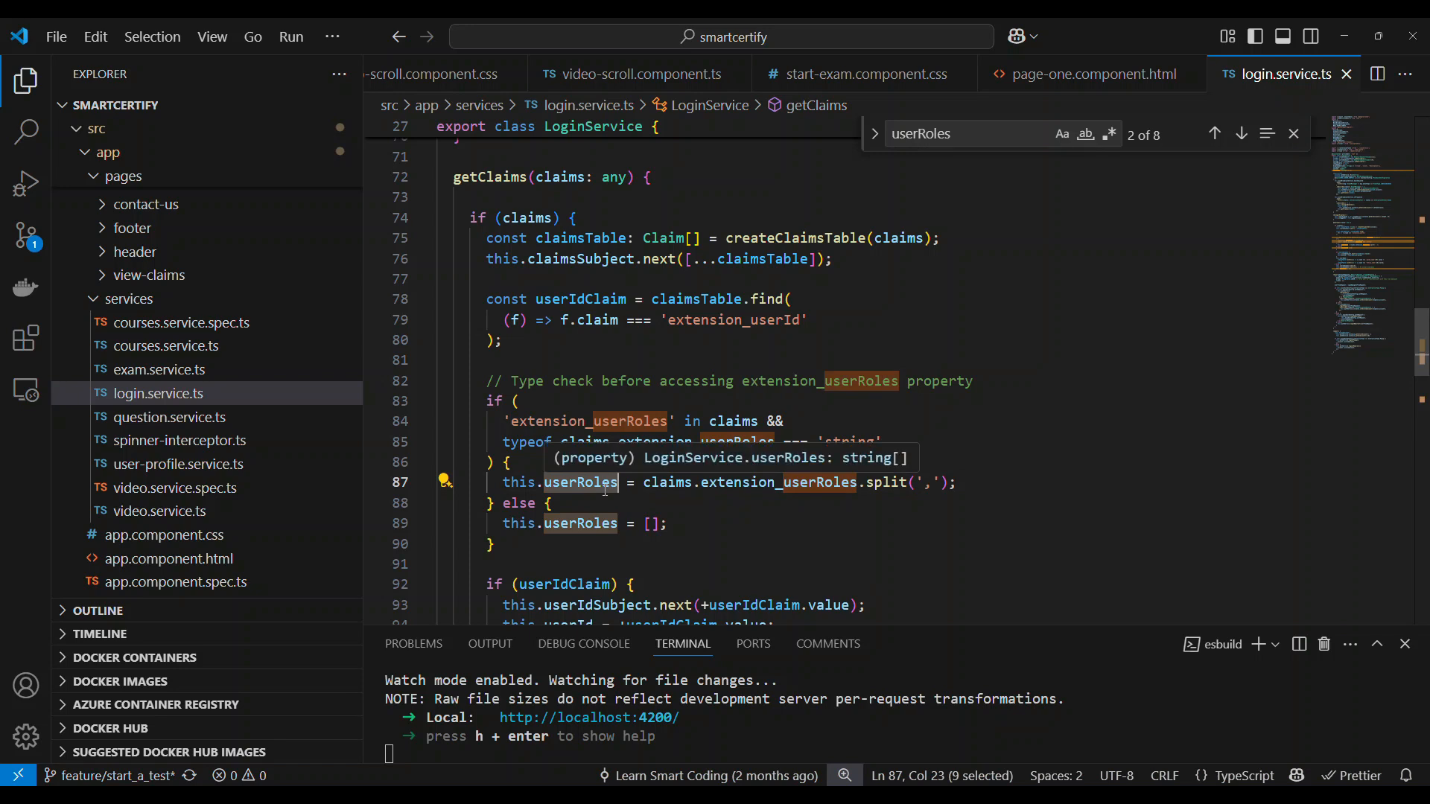
pyautogui.press('ctrl+p')
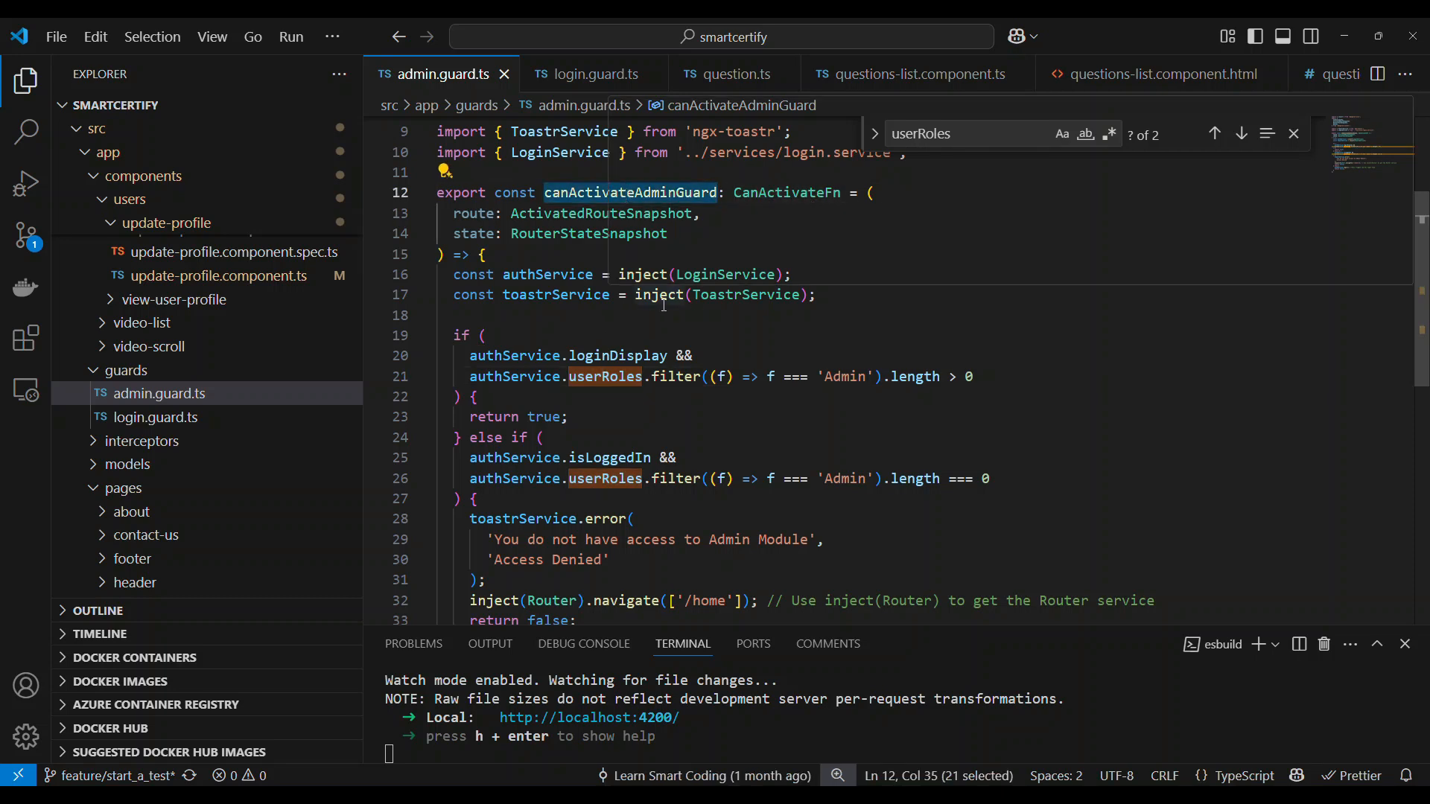
# Review canActivateAdminGuard's loginDisplay branches down to the B2C login call for signed-out users.
pyautogui.scroll(-3)
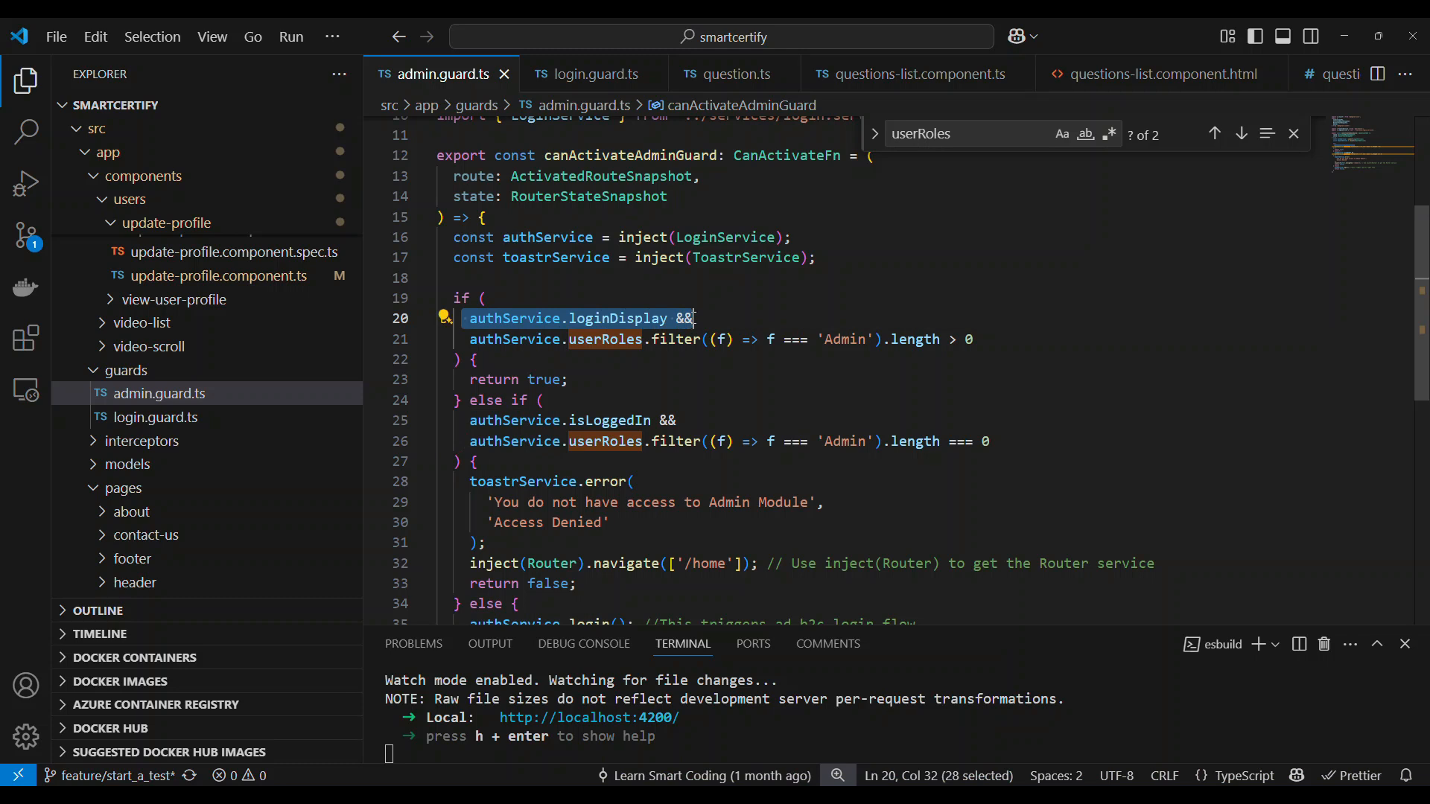
pyautogui.click(825, 339)
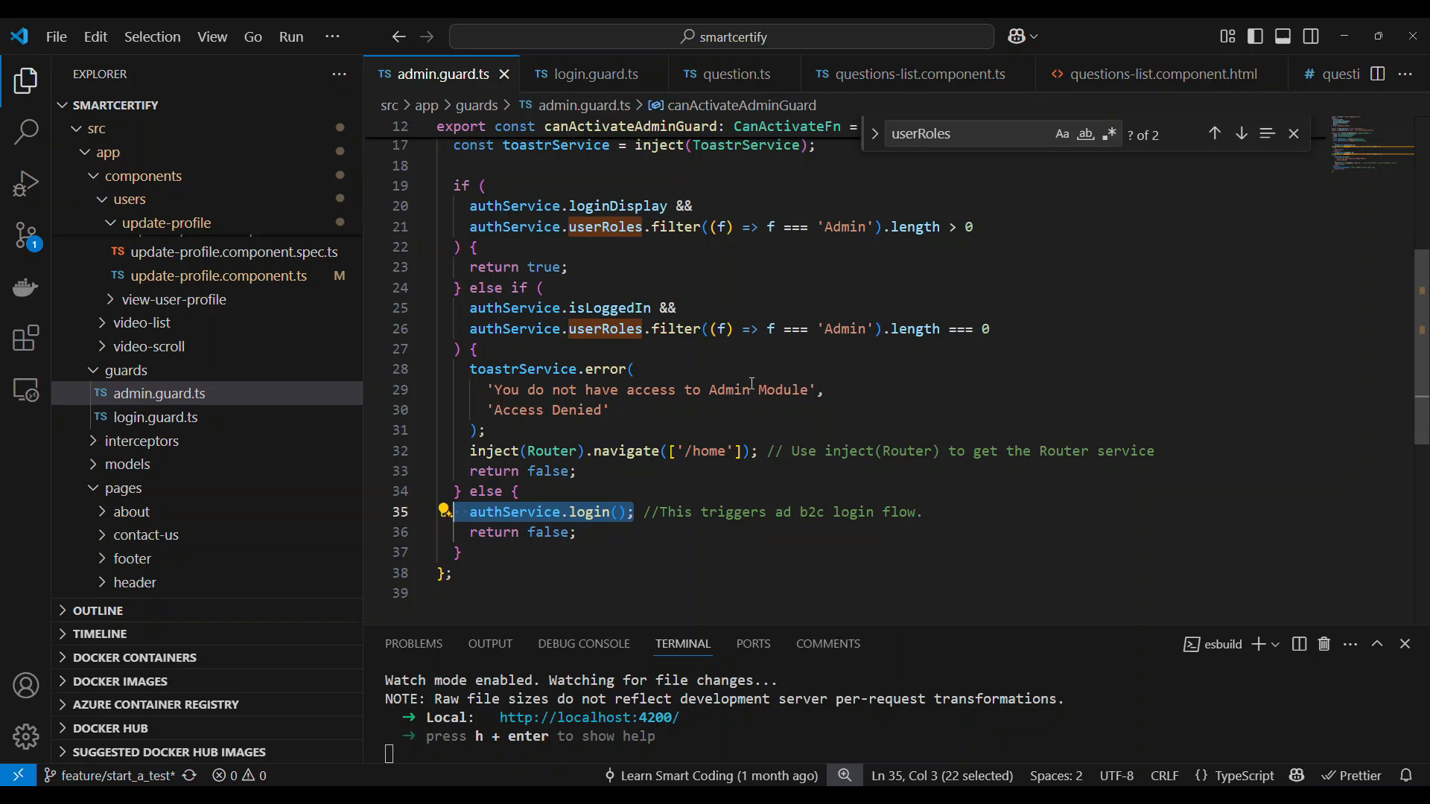
pyautogui.moveTo(218, 347)
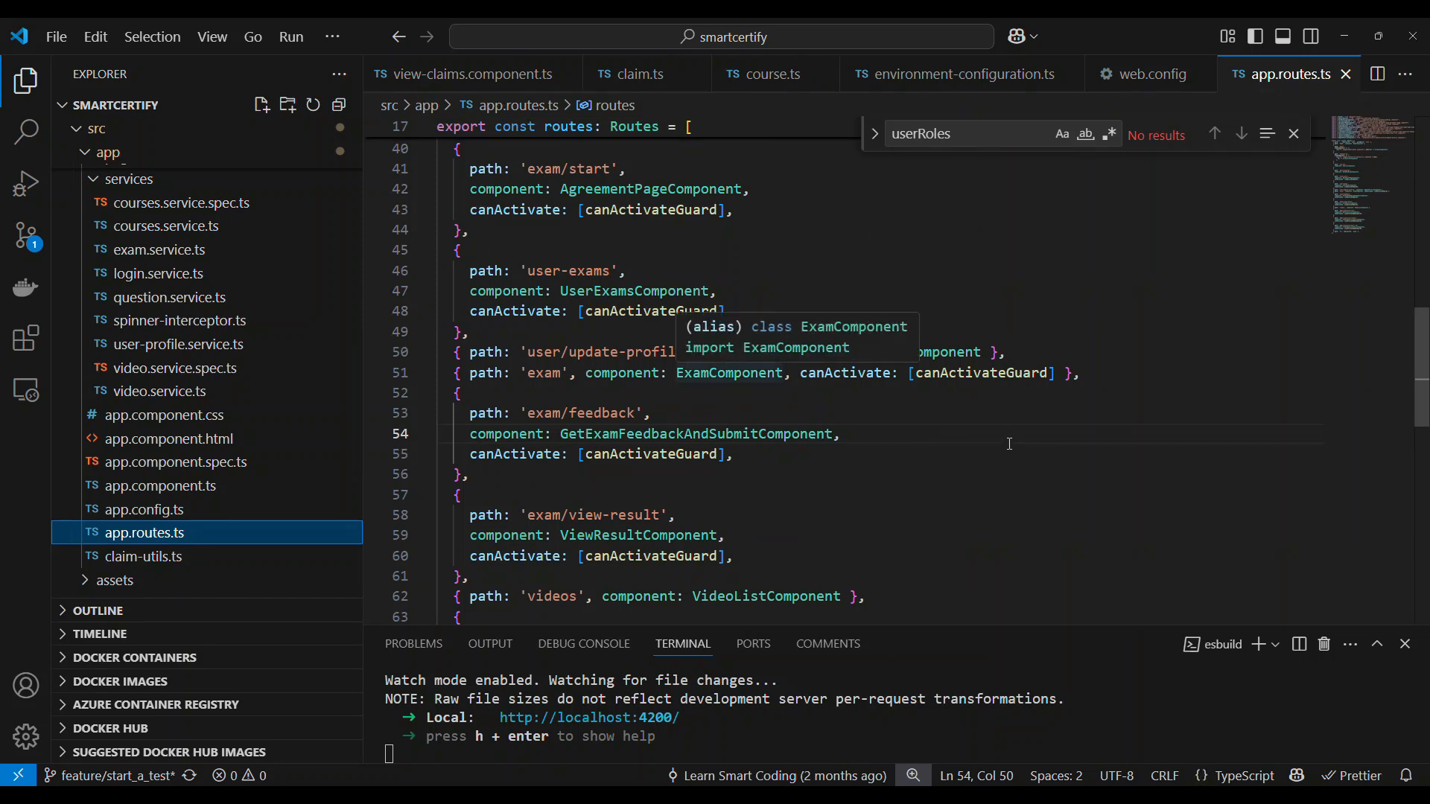
pyautogui.scroll(-3)
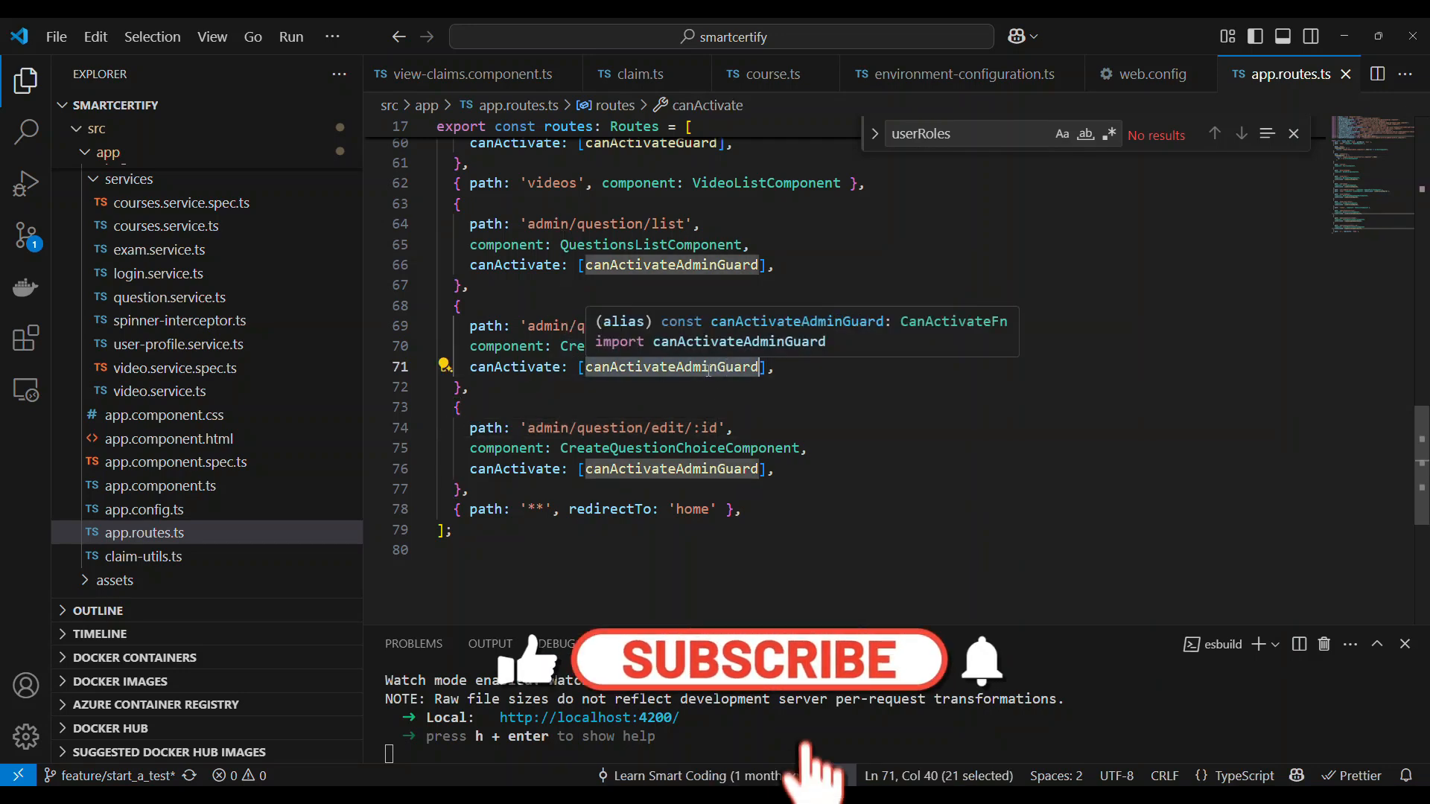
pyautogui.scroll(3)
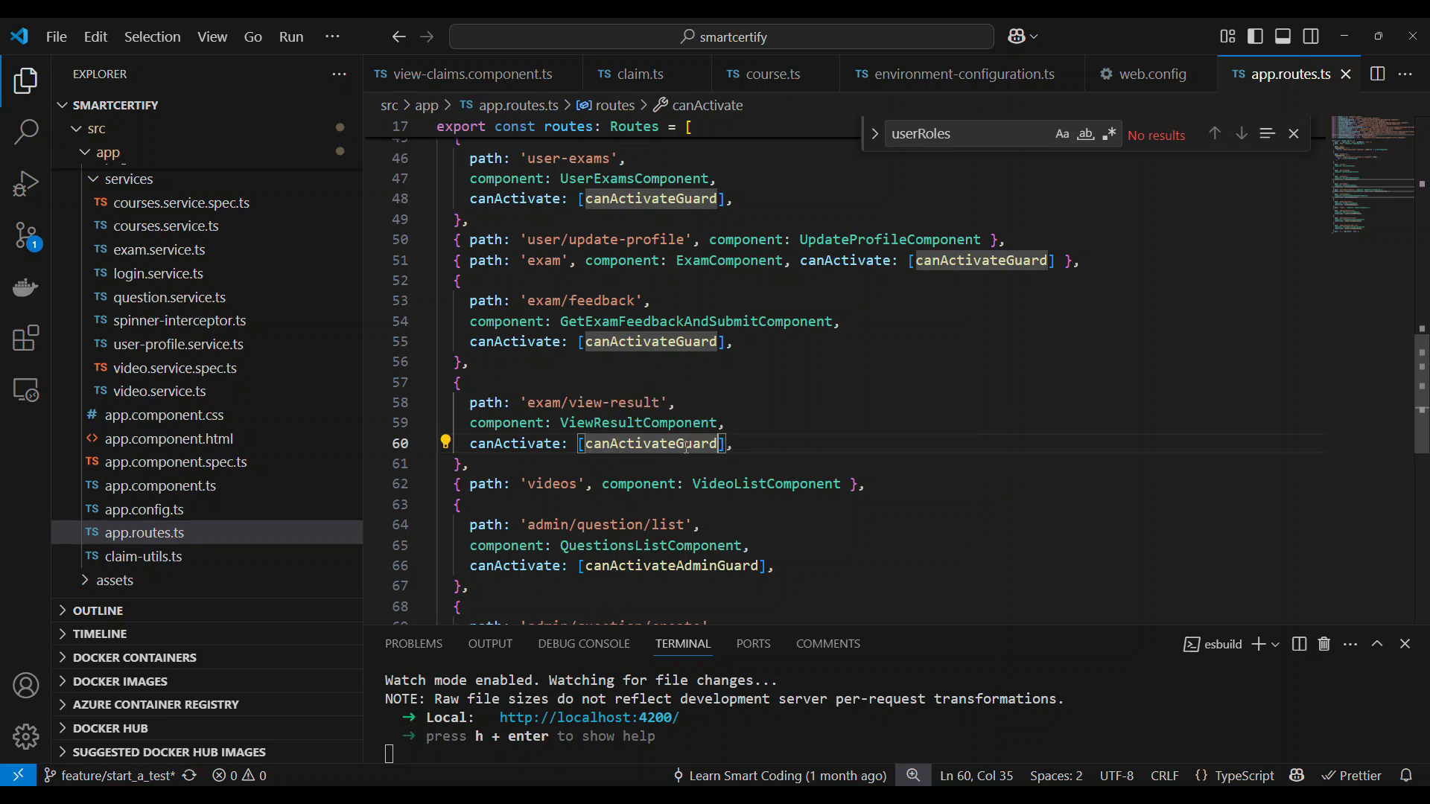
pyautogui.moveTo(919, 456)
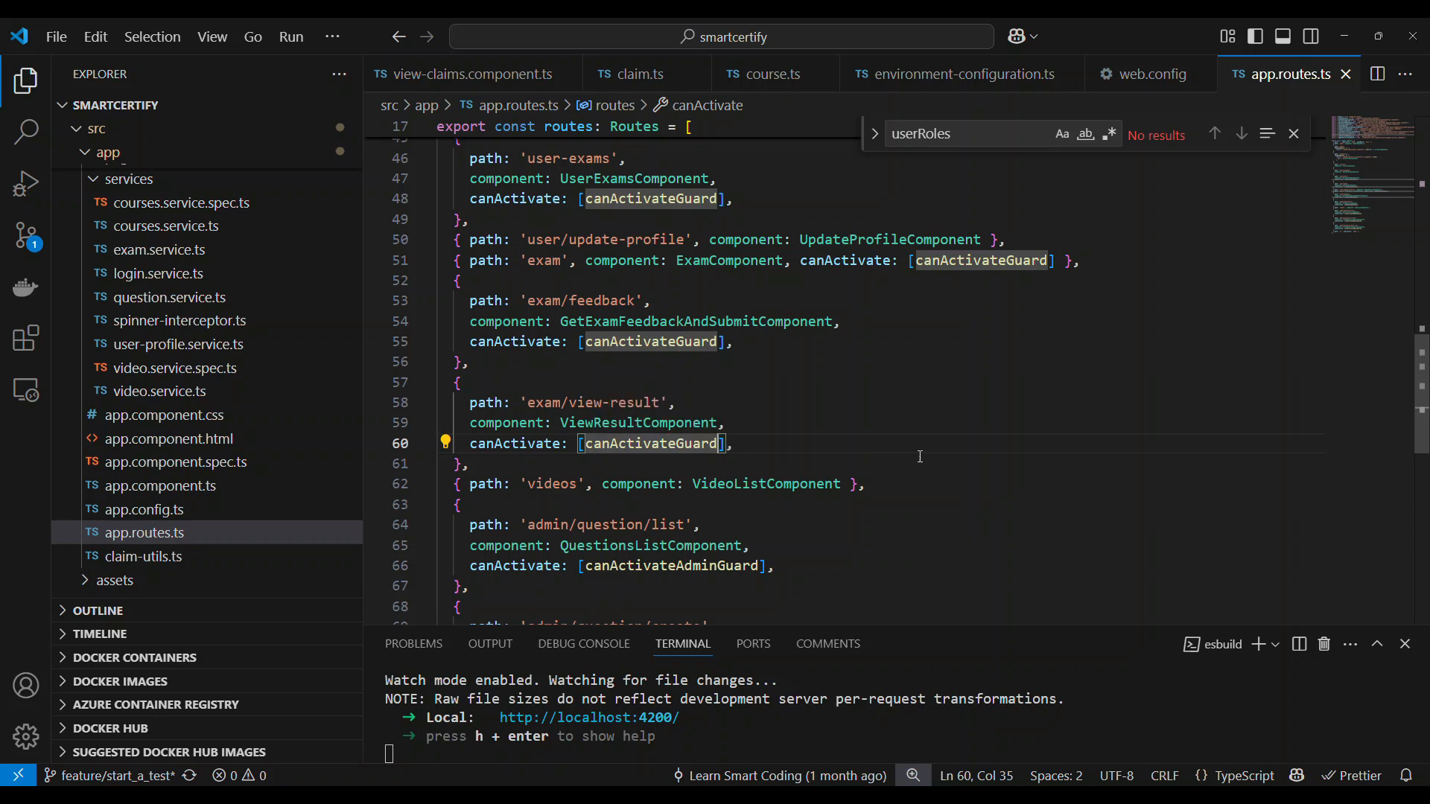